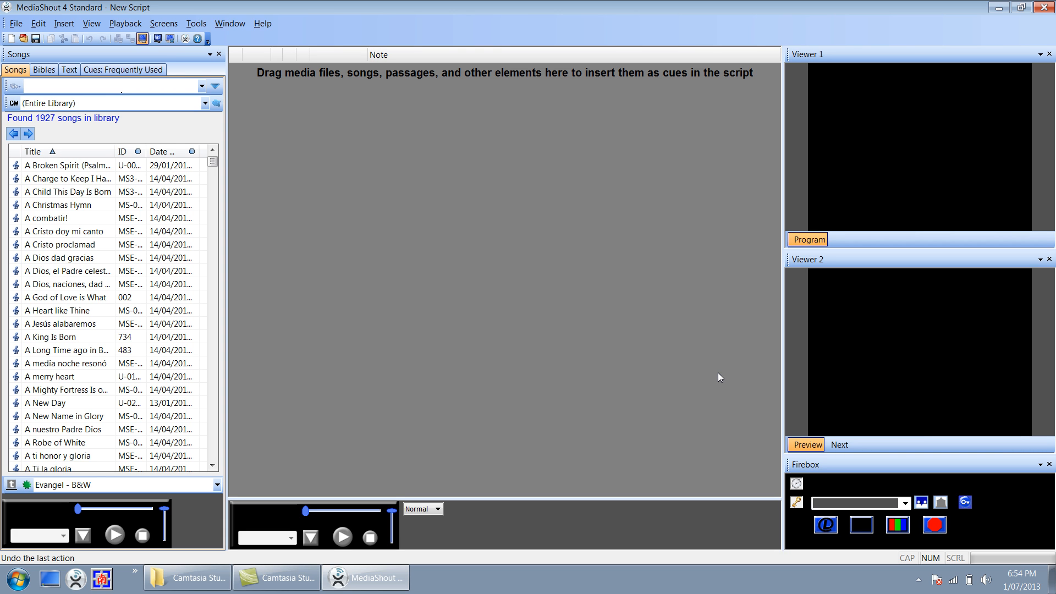
pyautogui.moveTo(447, 5)
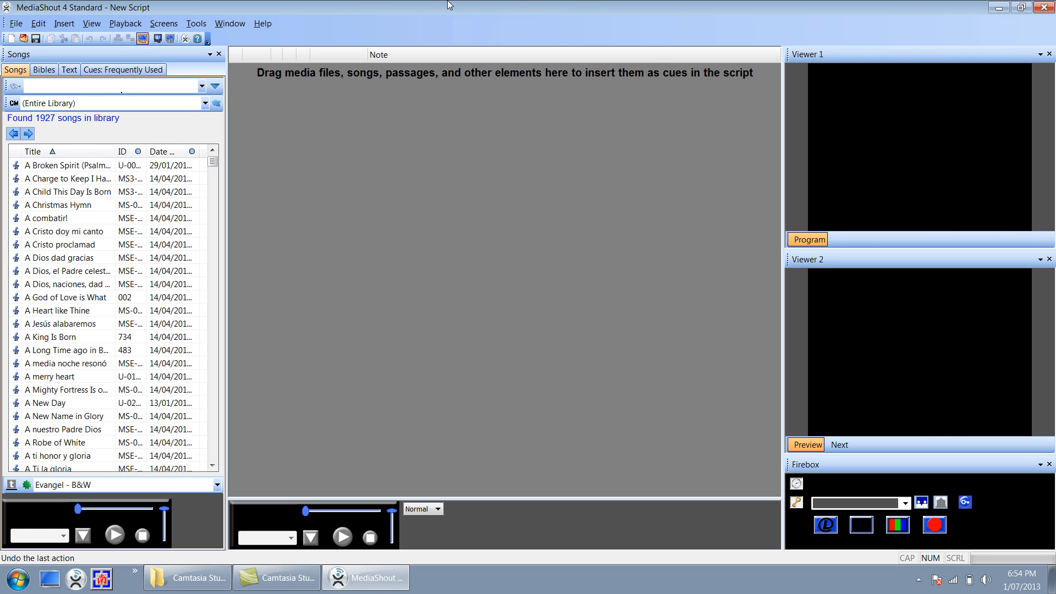
pyautogui.moveTo(426, 183)
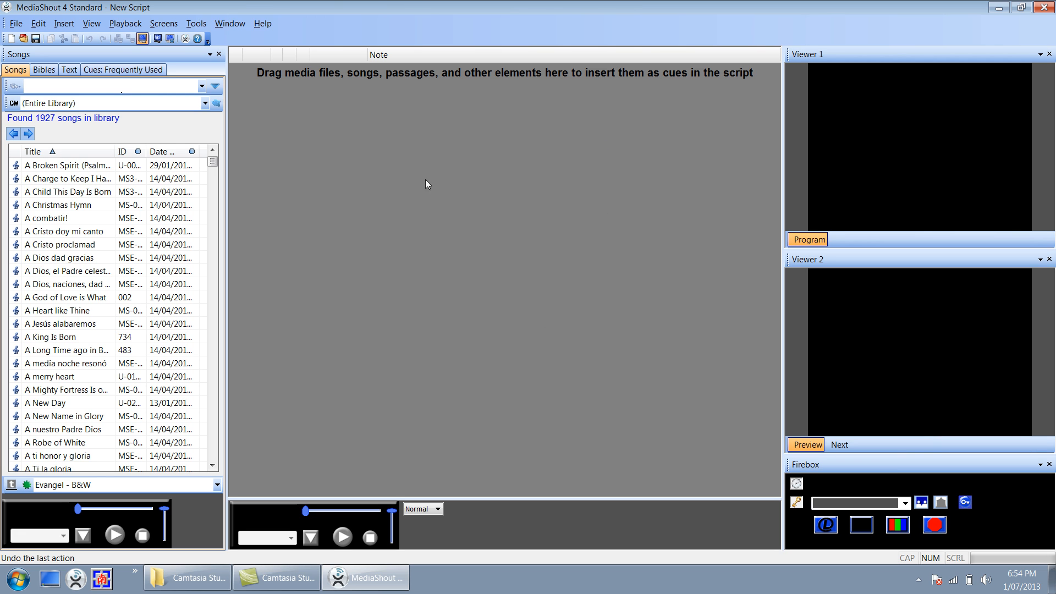
pyautogui.moveTo(393, 143)
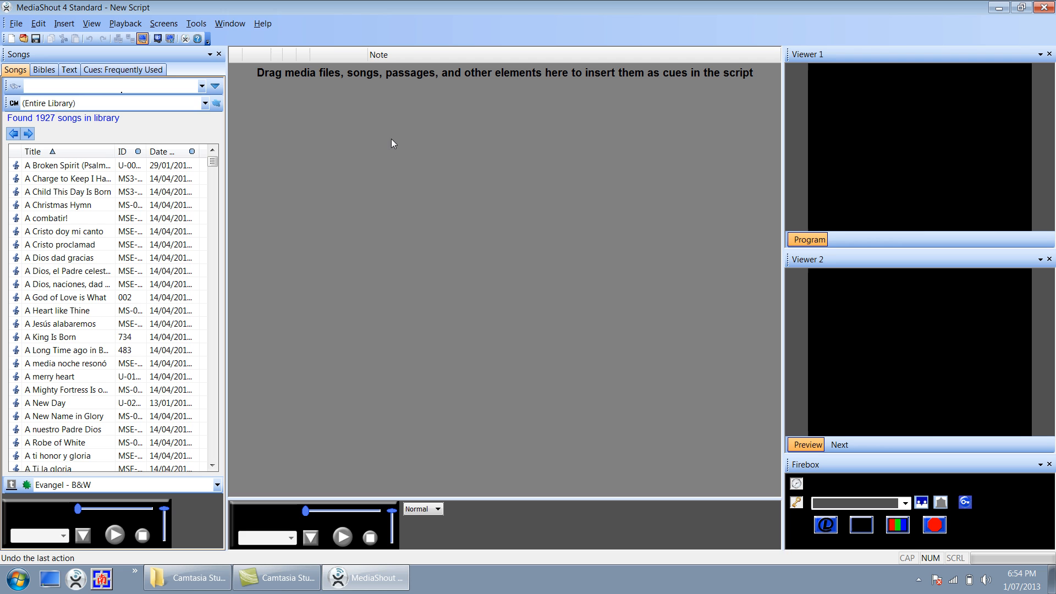
# Step: Open the Song Library tools and choose Add Songs > From Scratch to launch the New Song Wizard
pyautogui.click(15, 70)
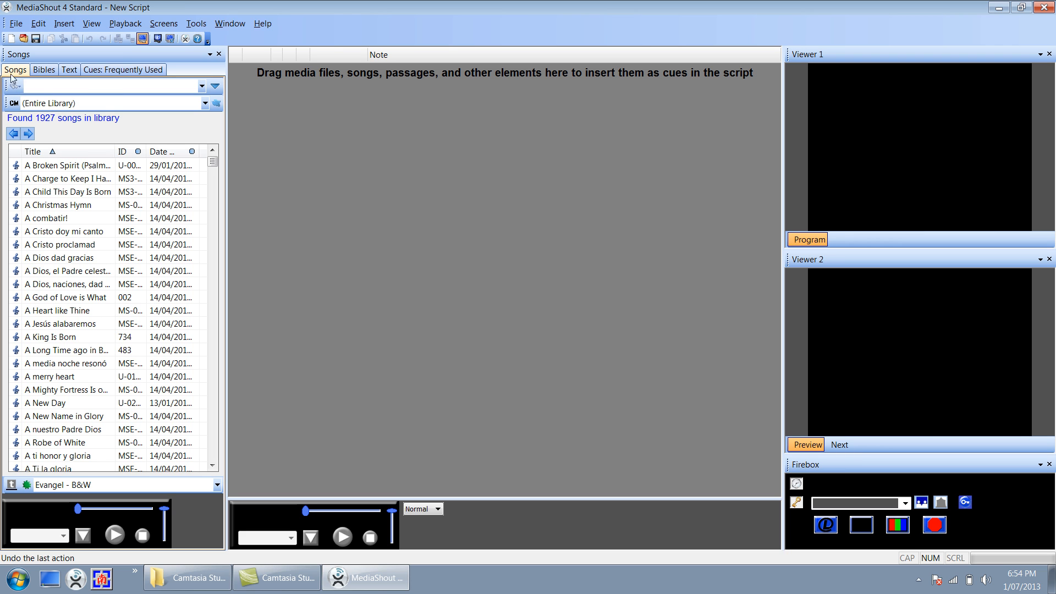
pyautogui.moveTo(213, 87)
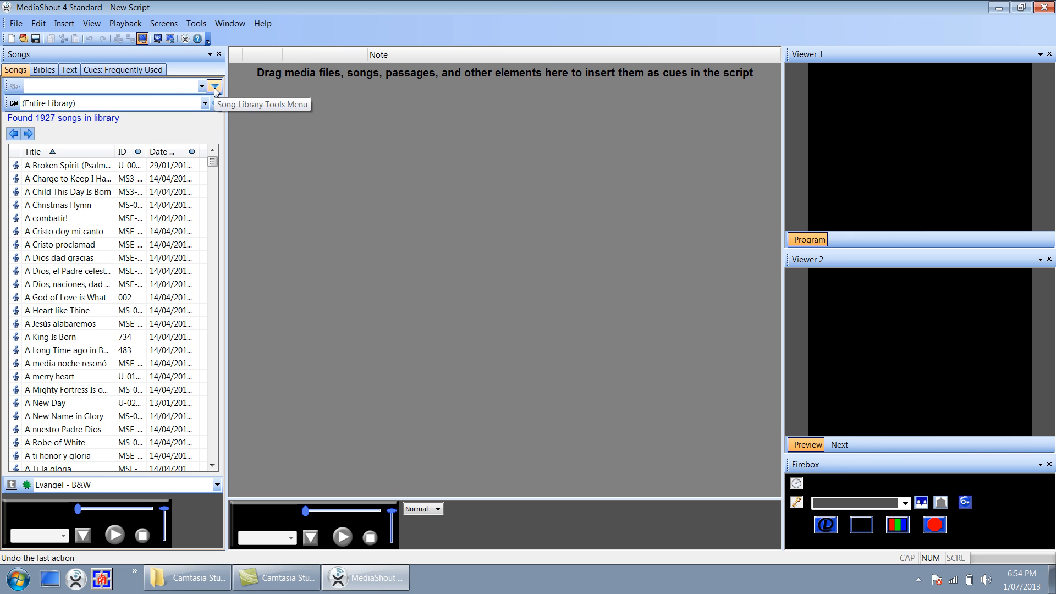
pyautogui.click(213, 86)
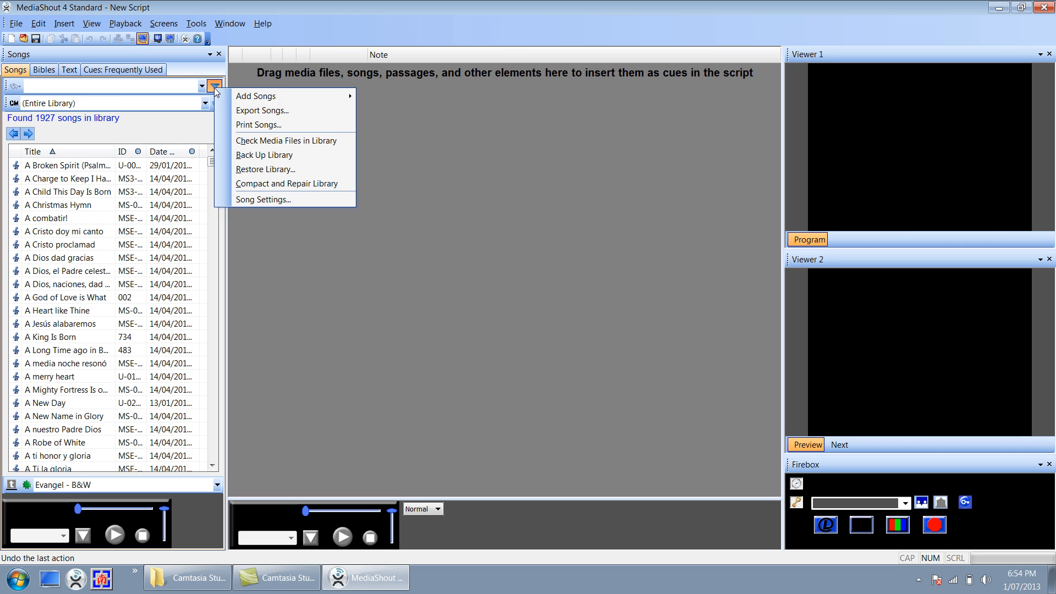
pyautogui.moveTo(255, 96)
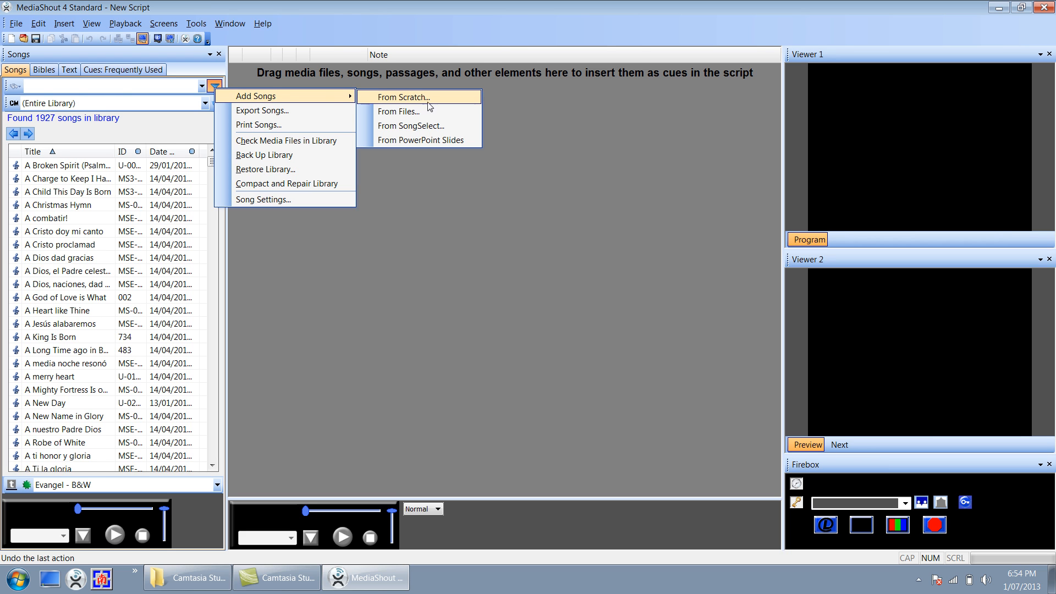
pyautogui.click(403, 96)
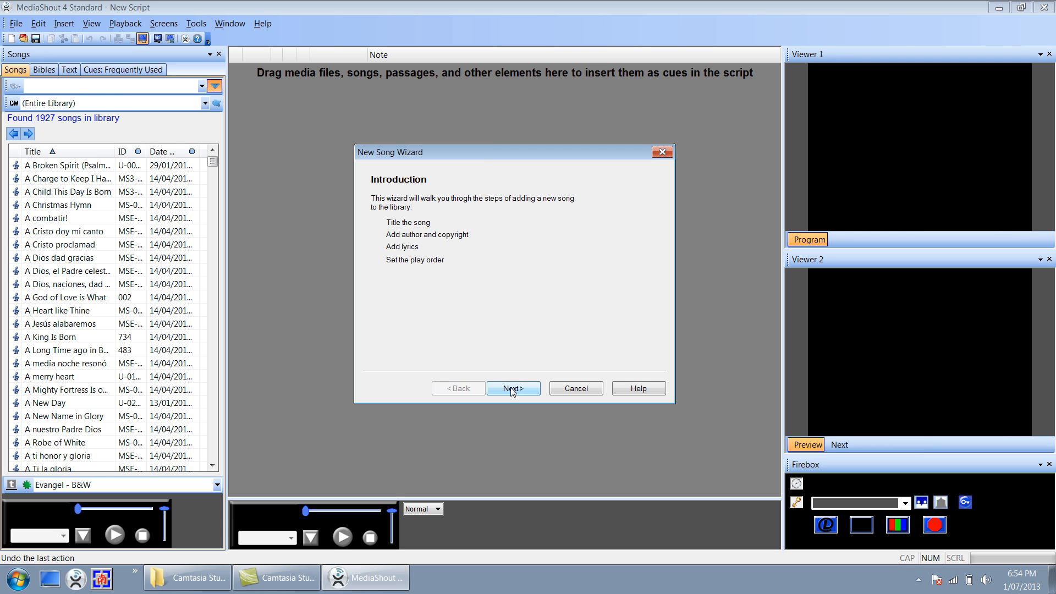
# Step: Advance past the wizard introduction and review the lyric templates, keeping Evangel - B&W
pyautogui.click(513, 387)
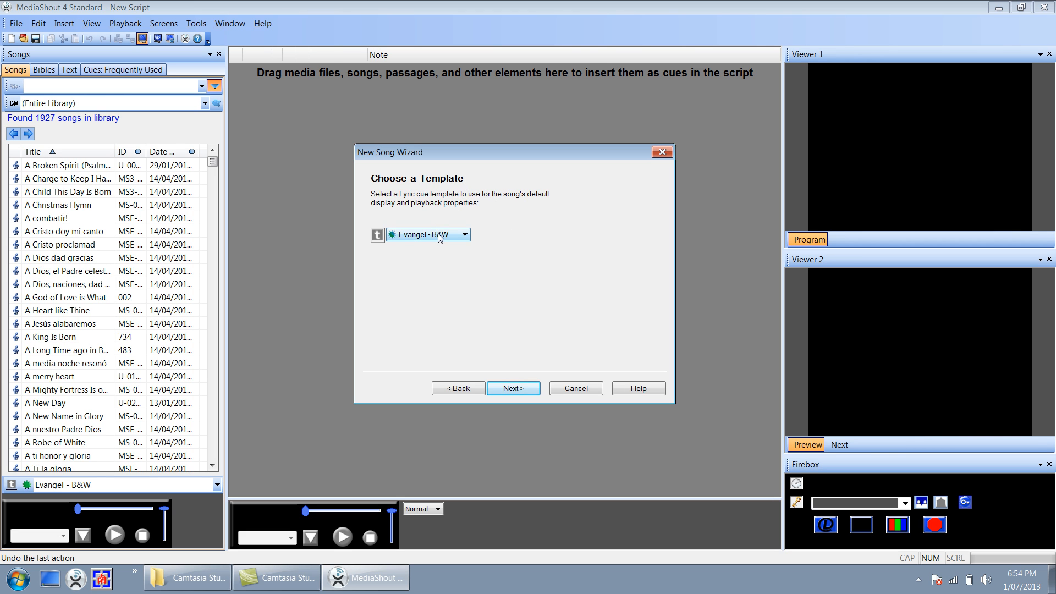
pyautogui.click(463, 234)
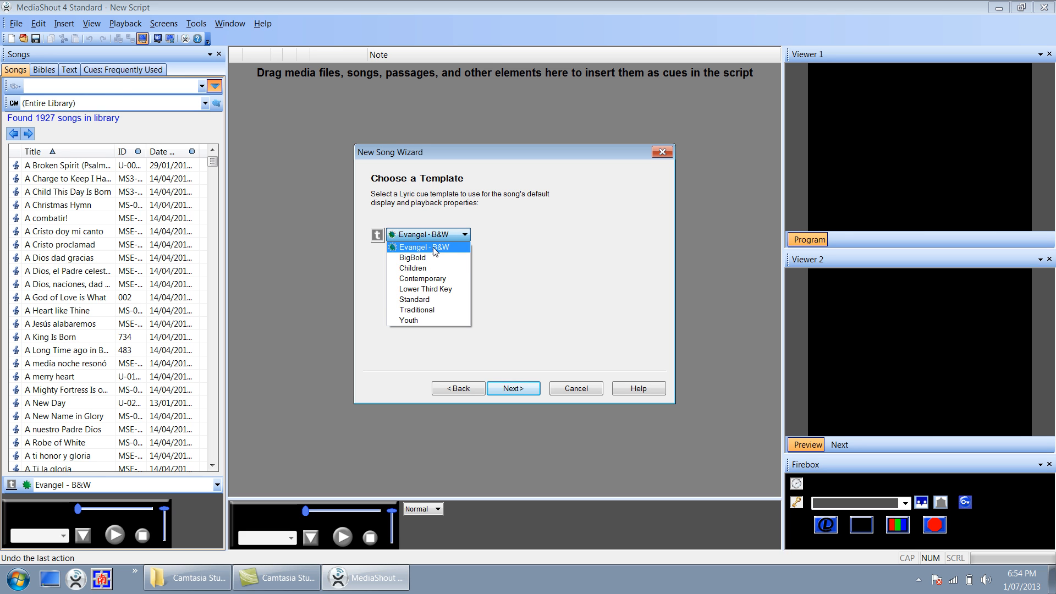
pyautogui.moveTo(417, 259)
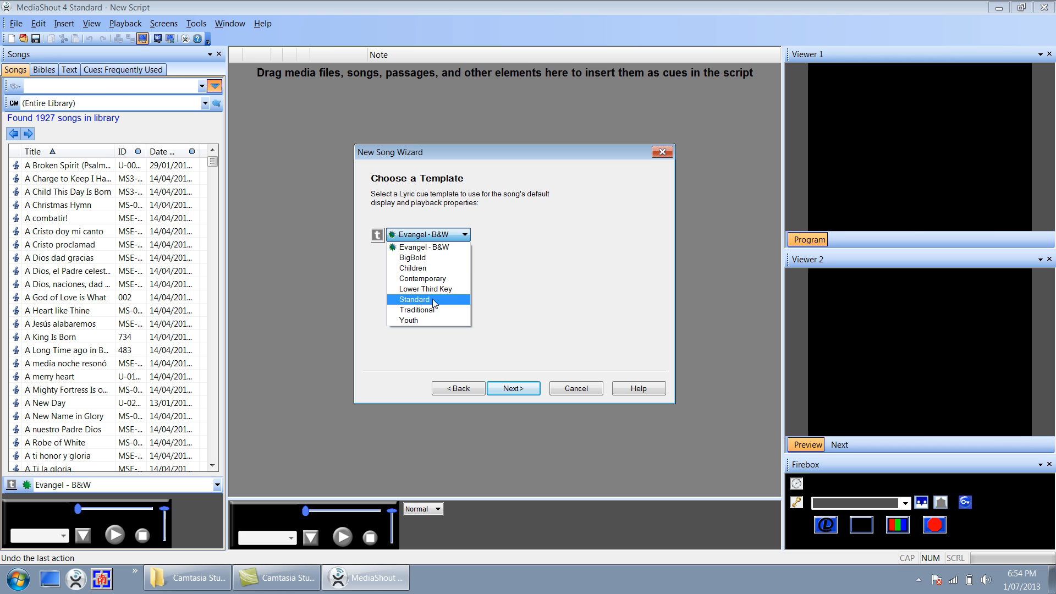
pyautogui.moveTo(436, 268)
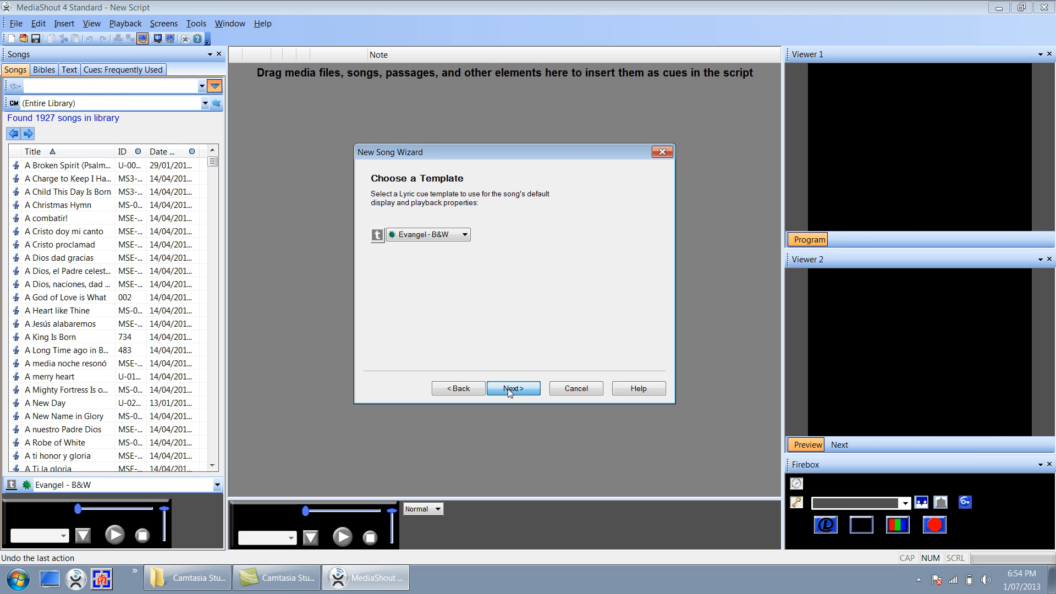
# Step: Enter the song title 'At the Foot of the Cross' and let the cue name fill in to match
pyautogui.click(513, 388)
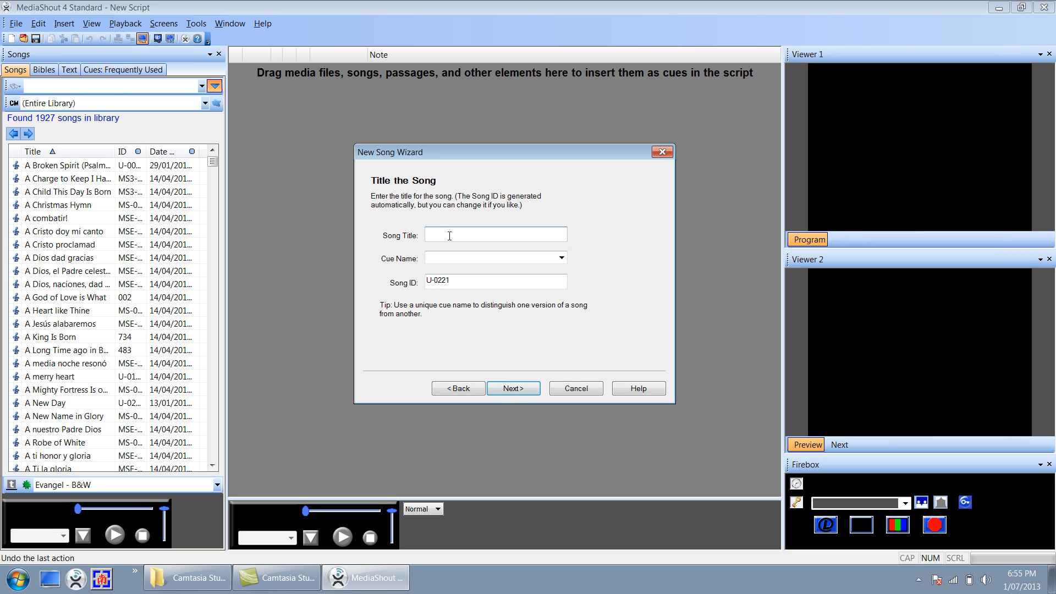
pyautogui.write('A')
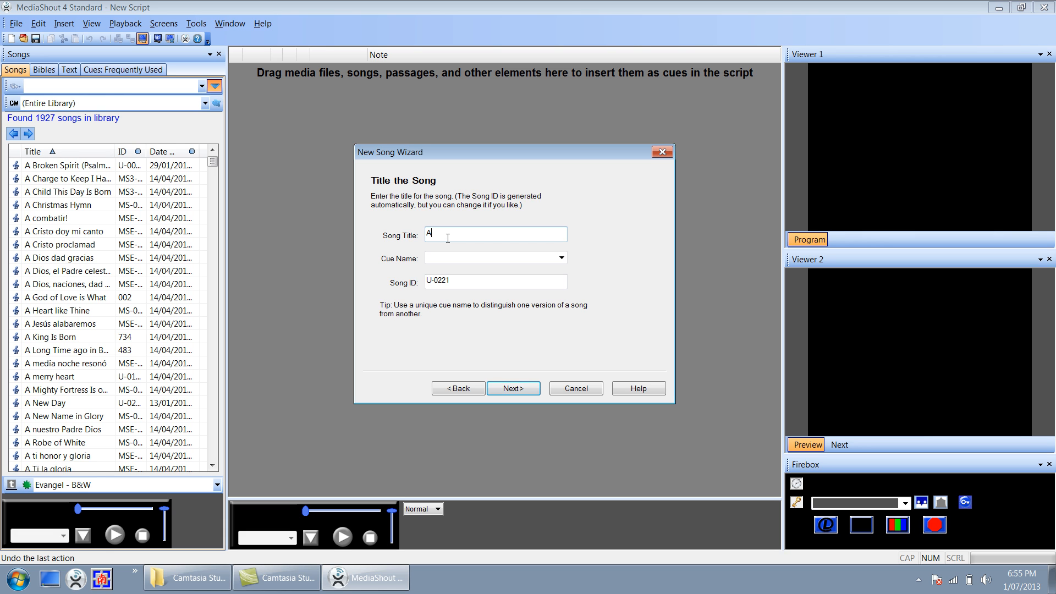
pyautogui.write('t the Foot of the Cro')
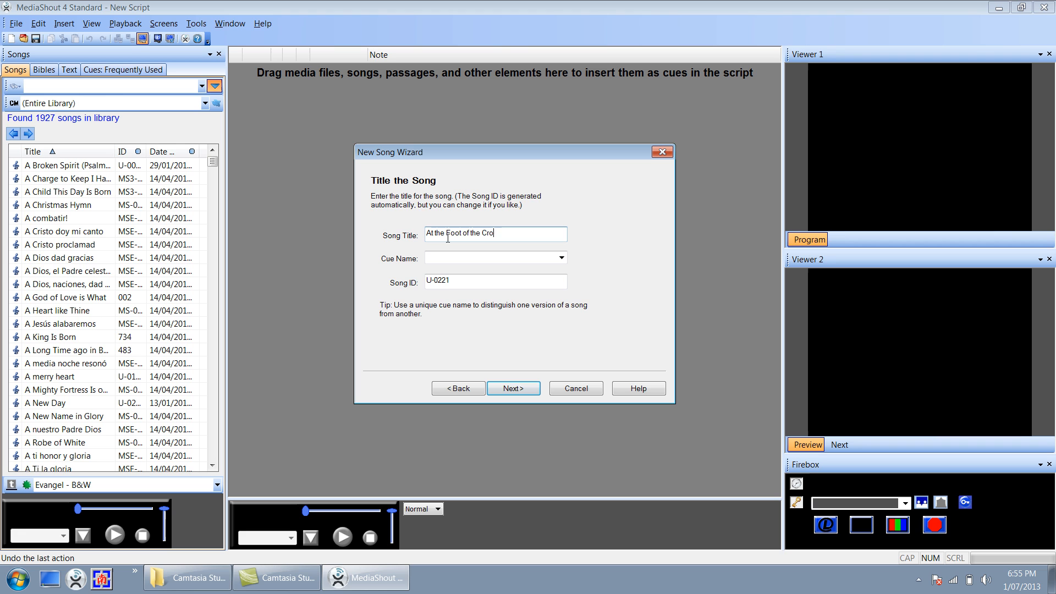
pyautogui.write('ss')
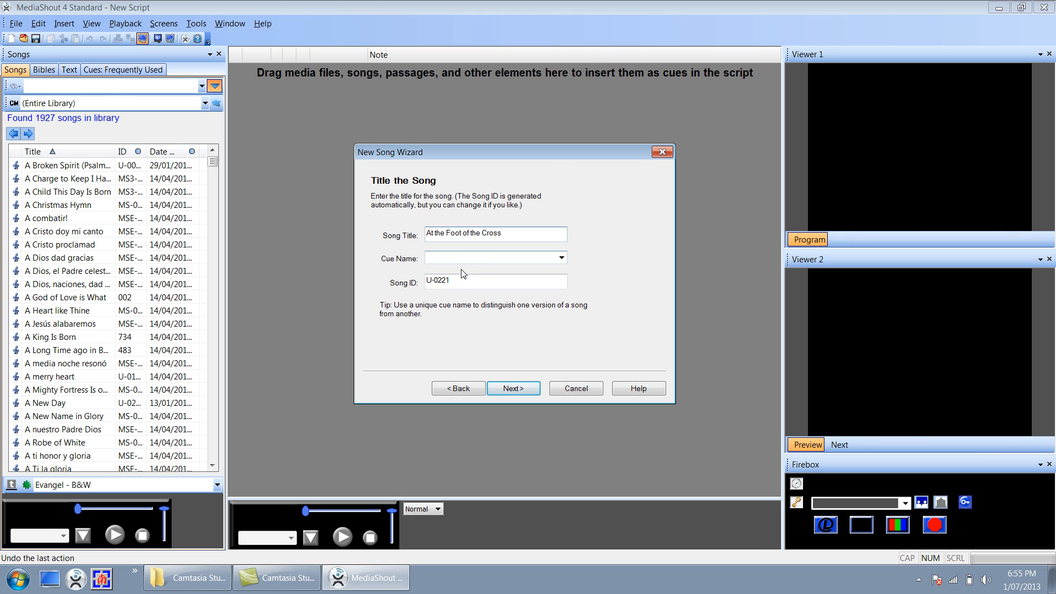
pyautogui.click(495, 281)
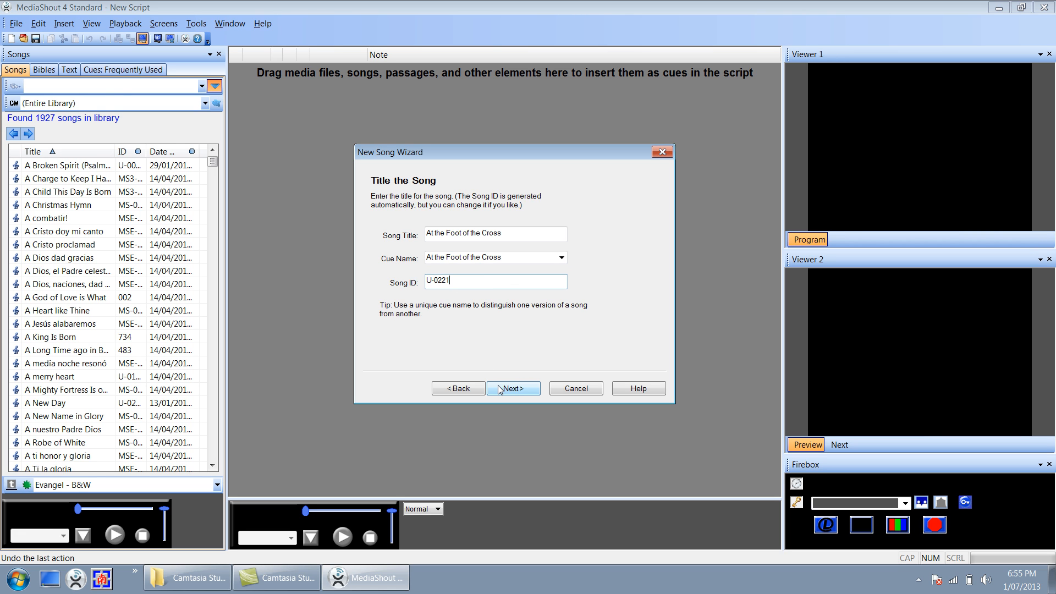
# Step: Advance to the Add Author and Copyright page, leaving Author, Copyright and Song Groups blank
pyautogui.click(513, 388)
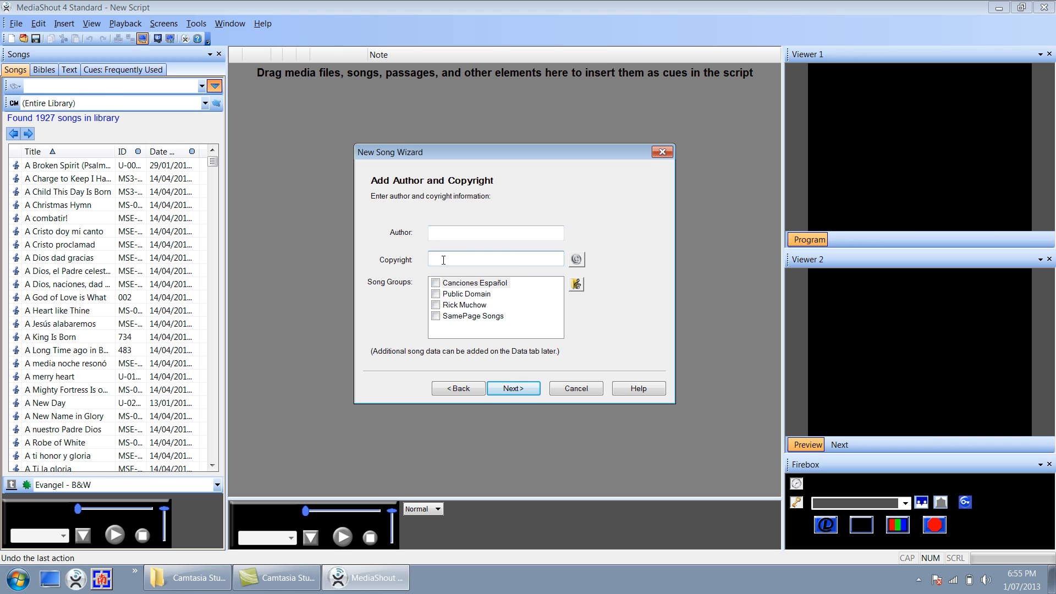
pyautogui.moveTo(450, 249)
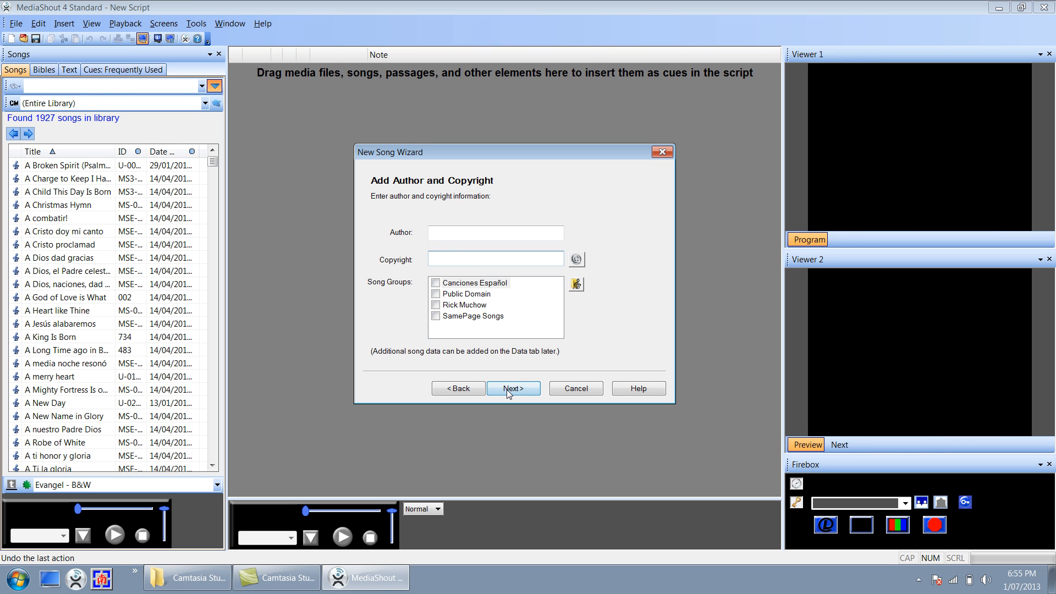
# Step: Add Verse 1 with the lyric 'At the foot of the cross'
pyautogui.click(514, 388)
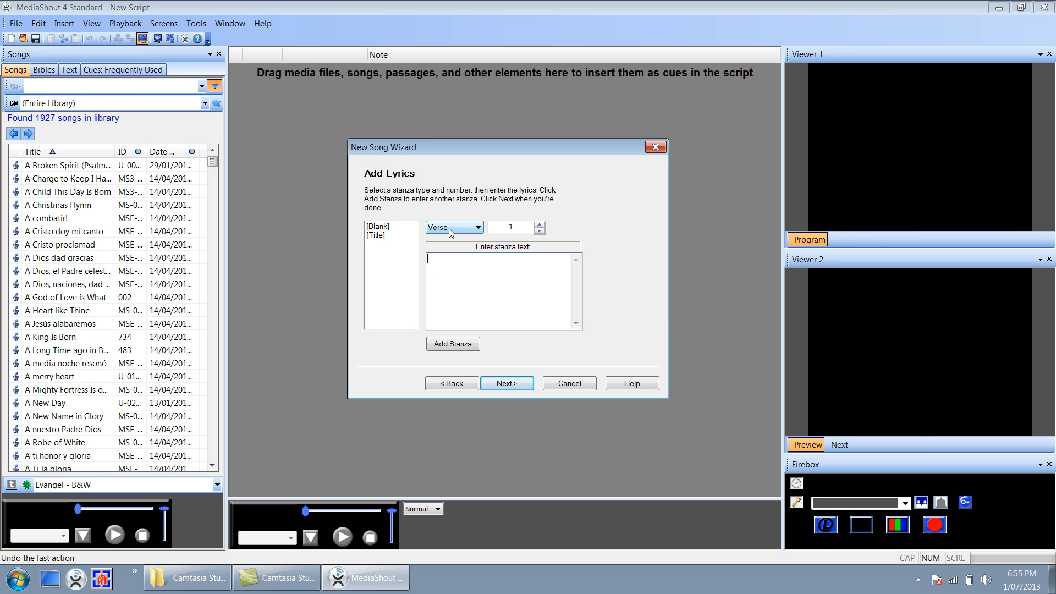
pyautogui.click(479, 227)
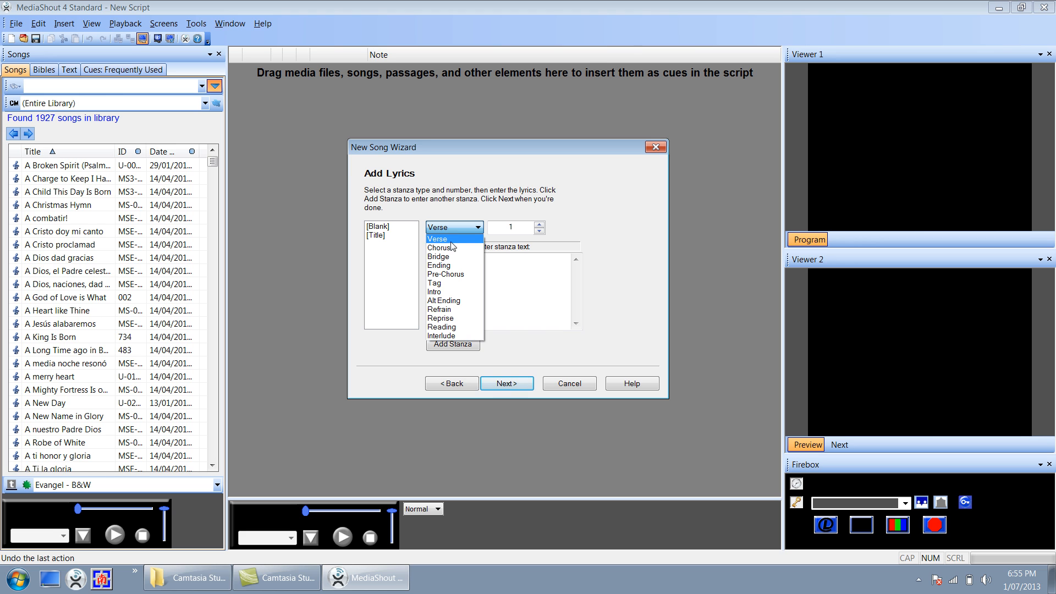
pyautogui.moveTo(438, 247)
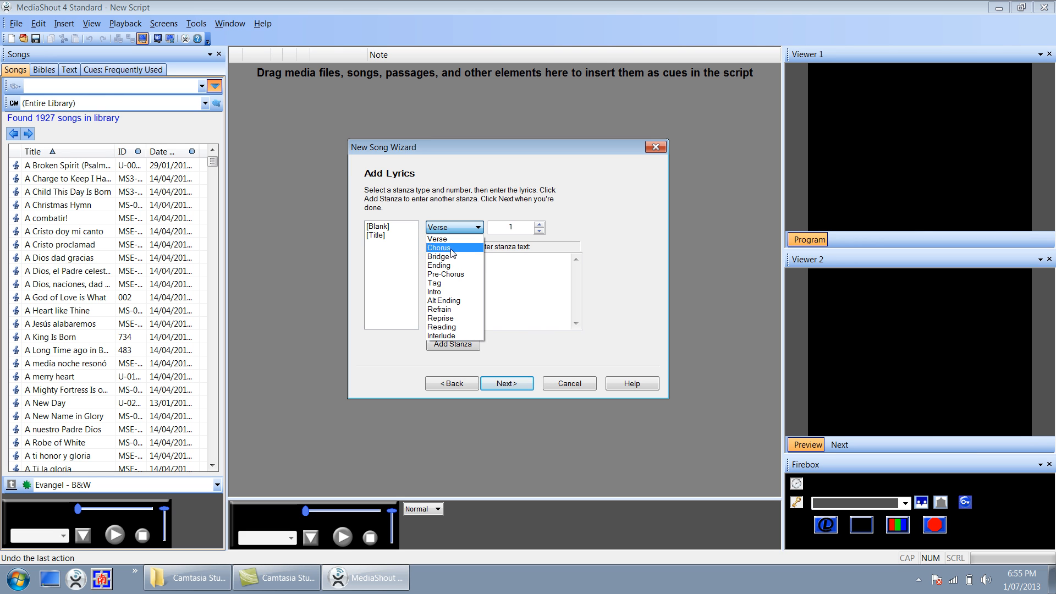
pyautogui.click(436, 238)
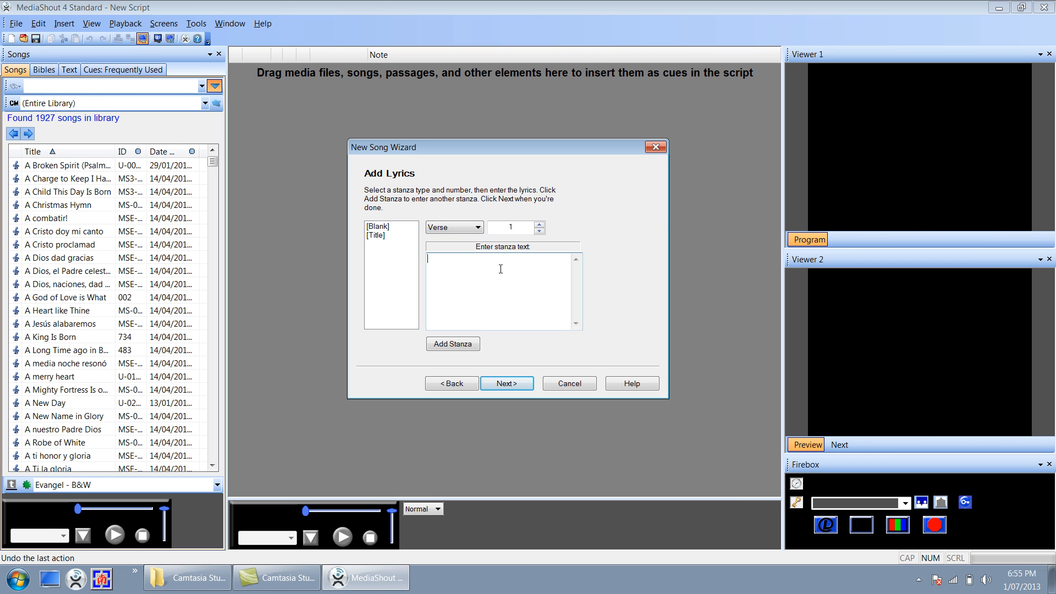
pyautogui.write('A')
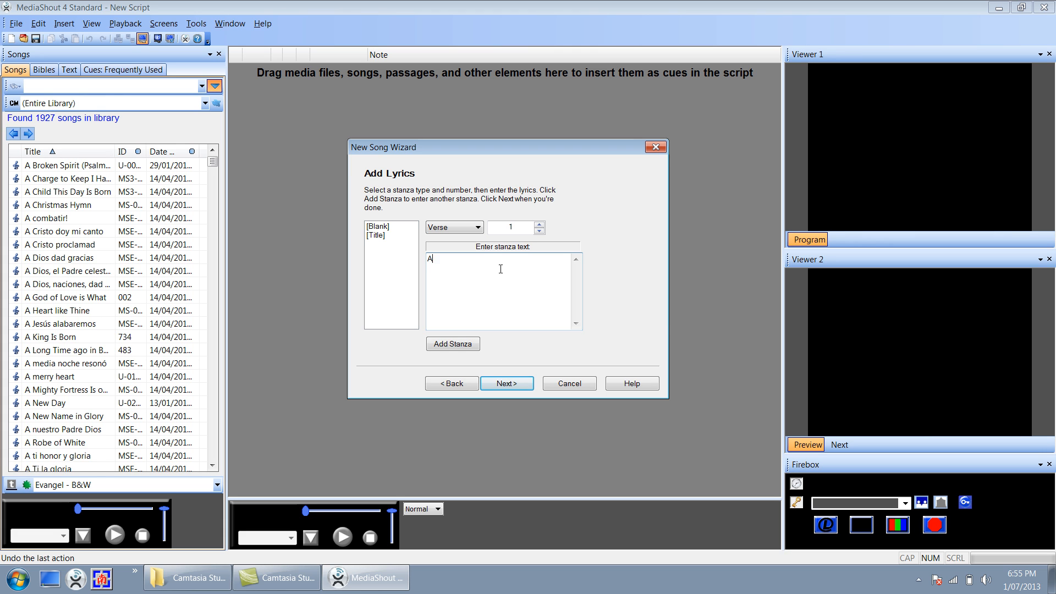
pyautogui.write('t the foot')
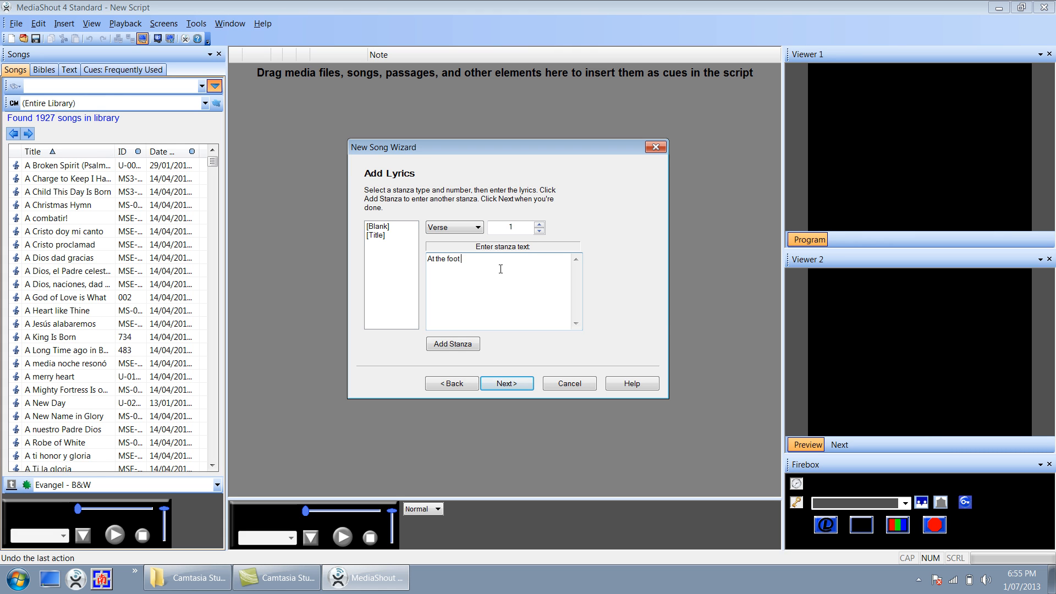
pyautogui.write('of the cro')
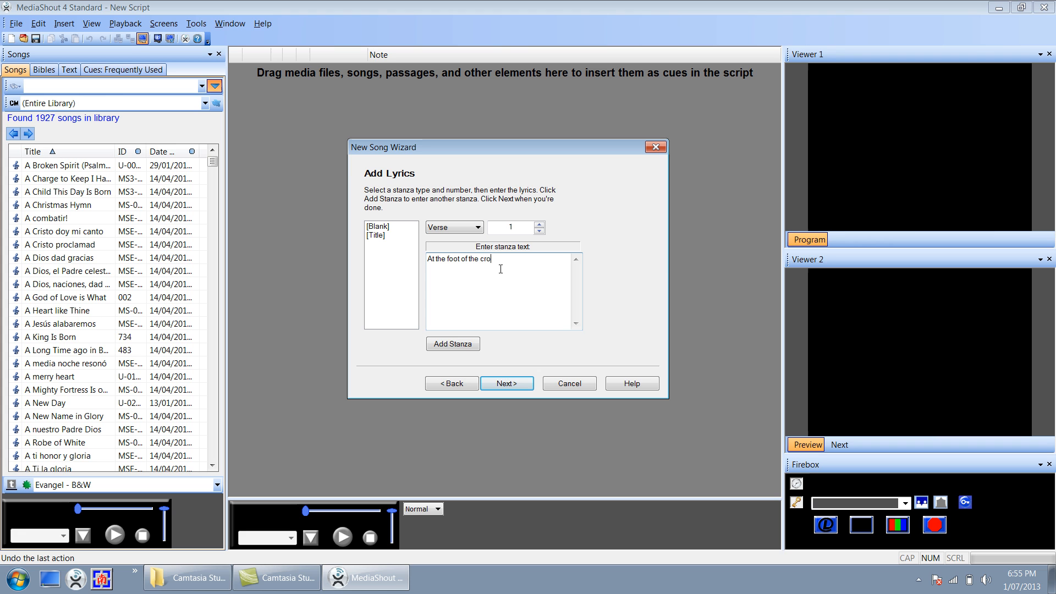
pyautogui.write('ss')
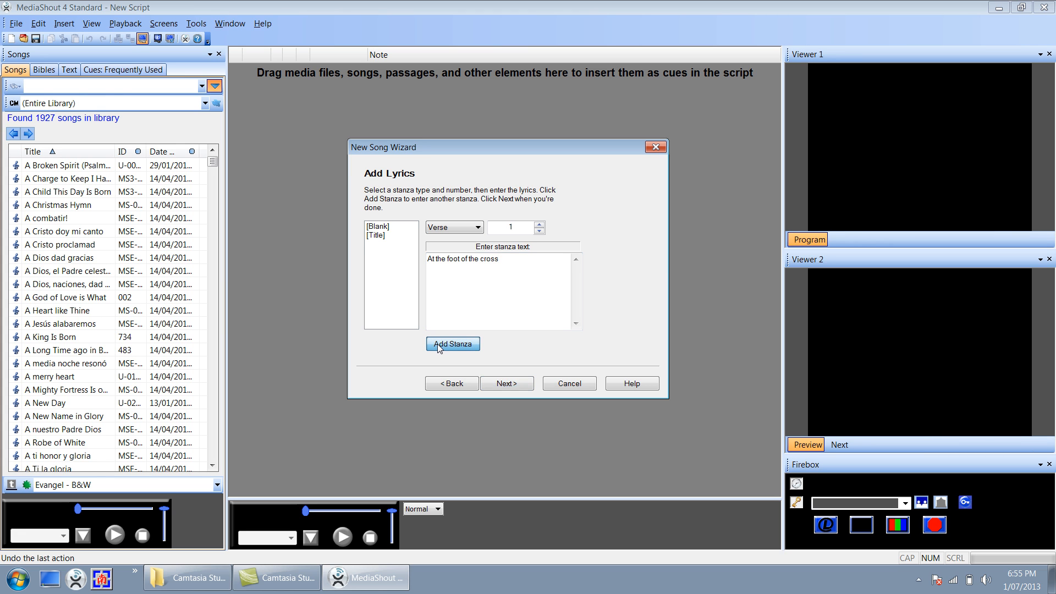
pyautogui.click(452, 343)
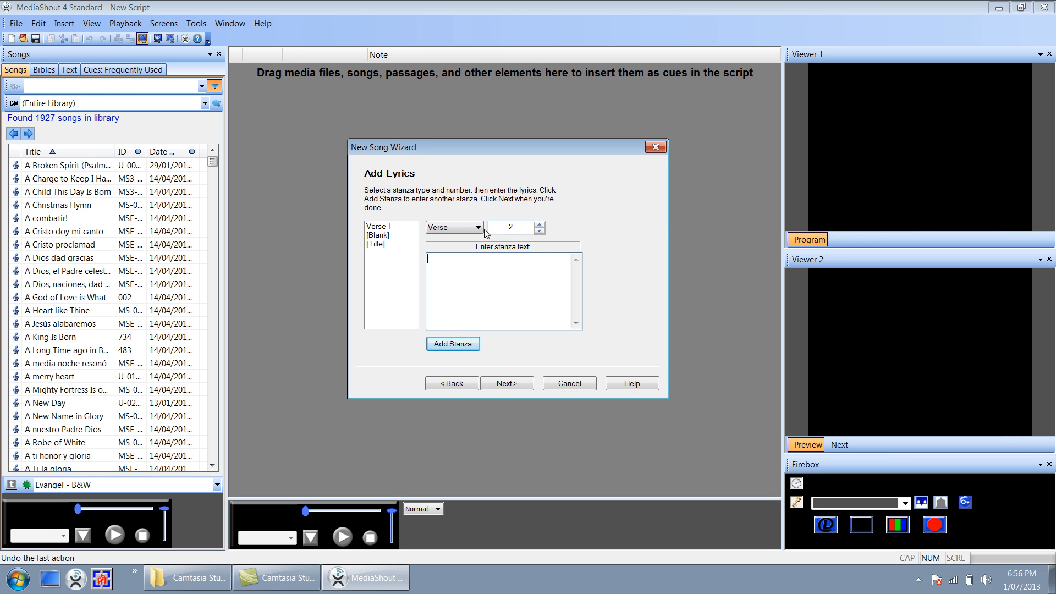
# Step: Add Chorus 1 with the lyric 'Now I can trade these ashes in for beauty'
pyautogui.click(479, 227)
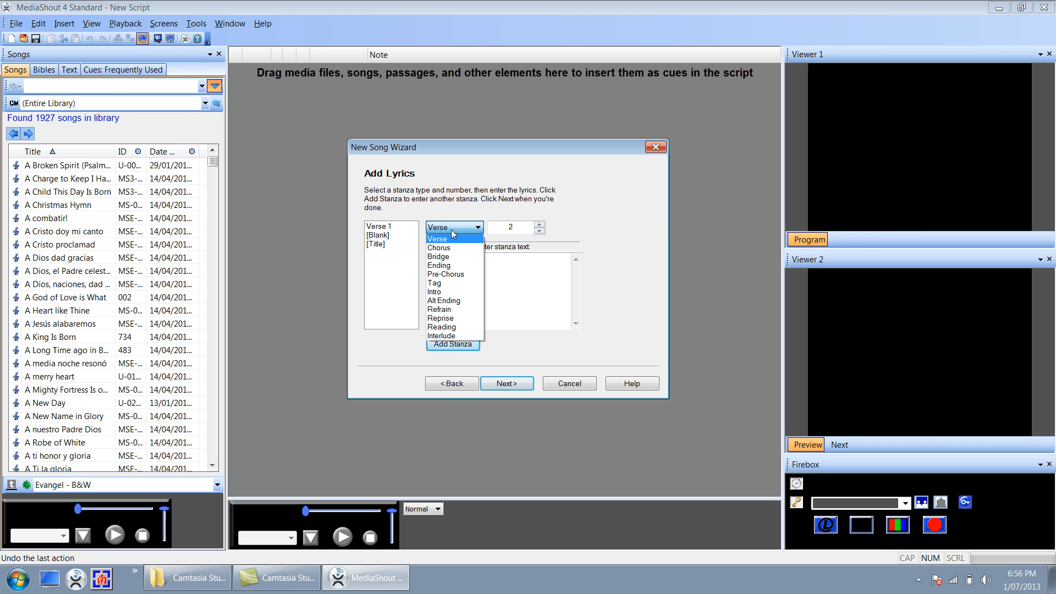
pyautogui.click(438, 247)
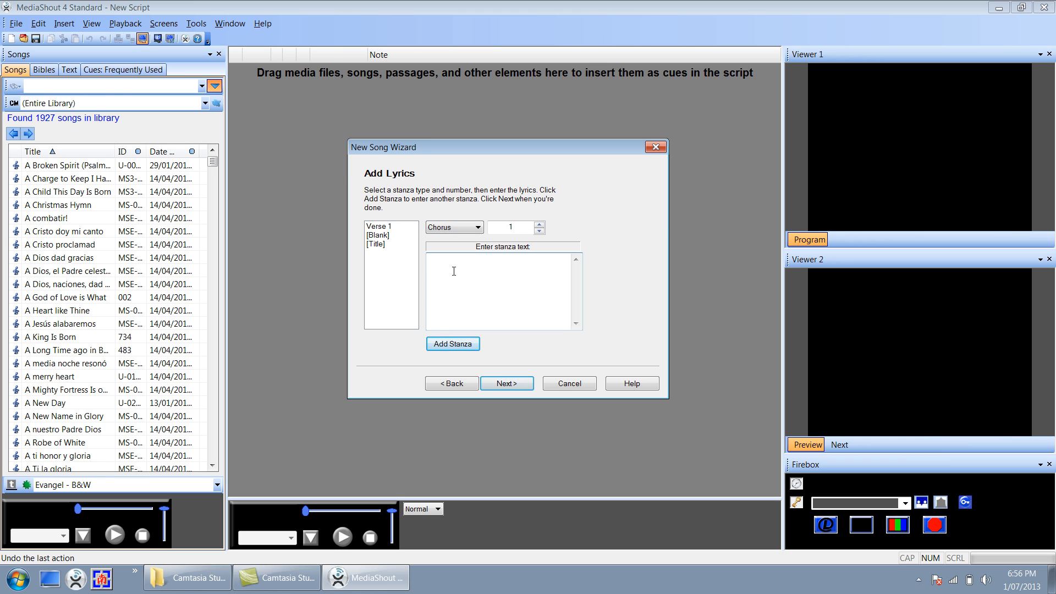
pyautogui.write('Now I ca')
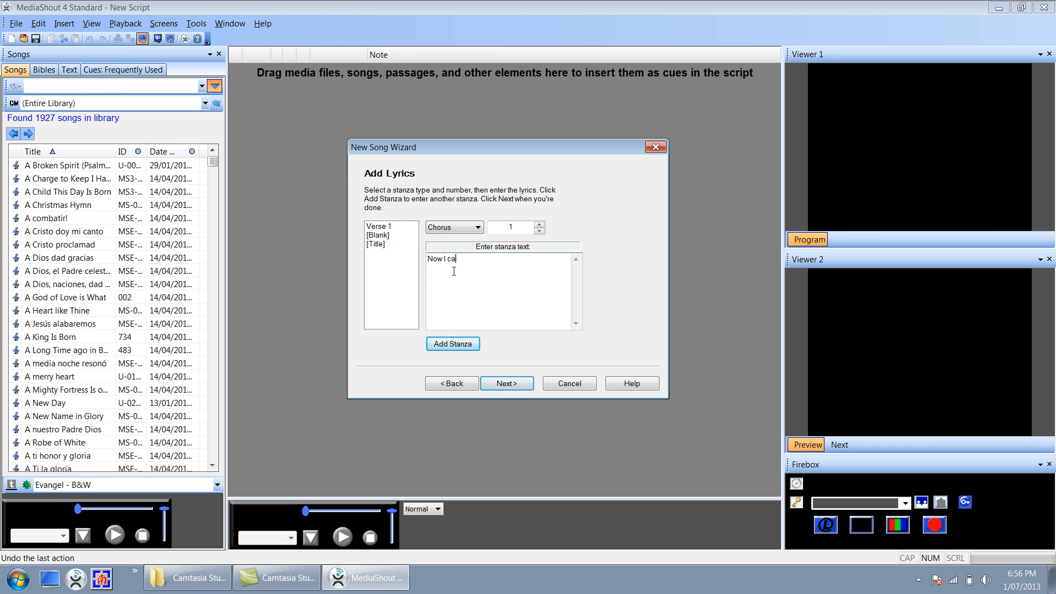
pyautogui.write('n t')
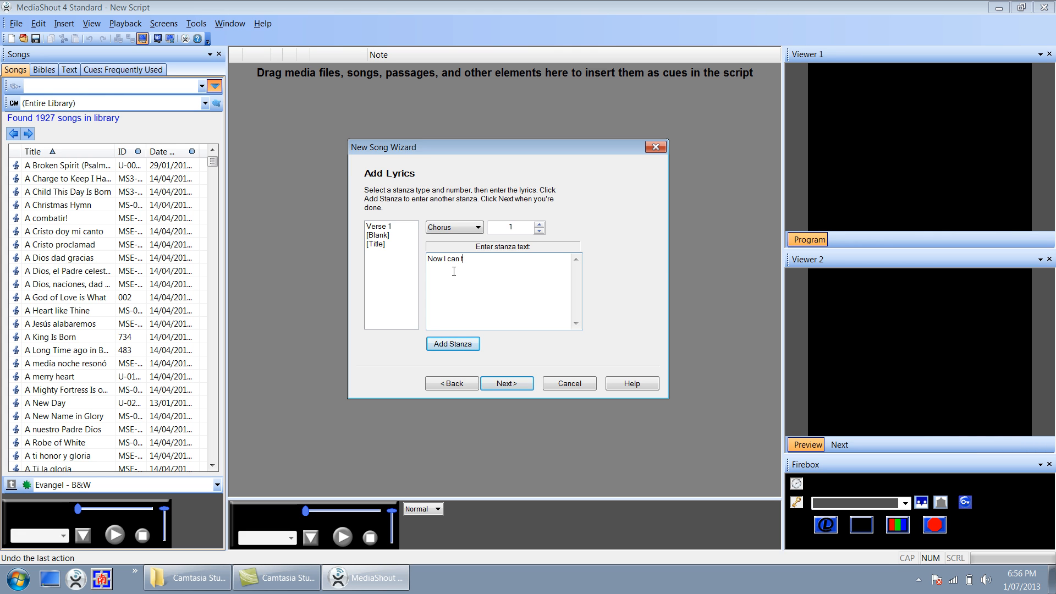
pyautogui.write('rade')
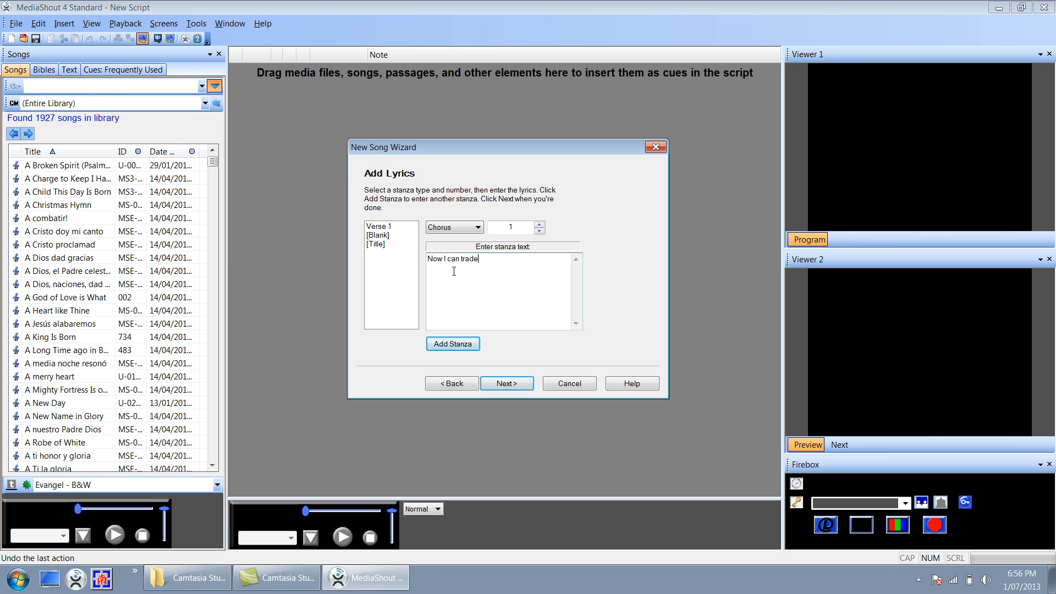
pyautogui.write('these ashes in for')
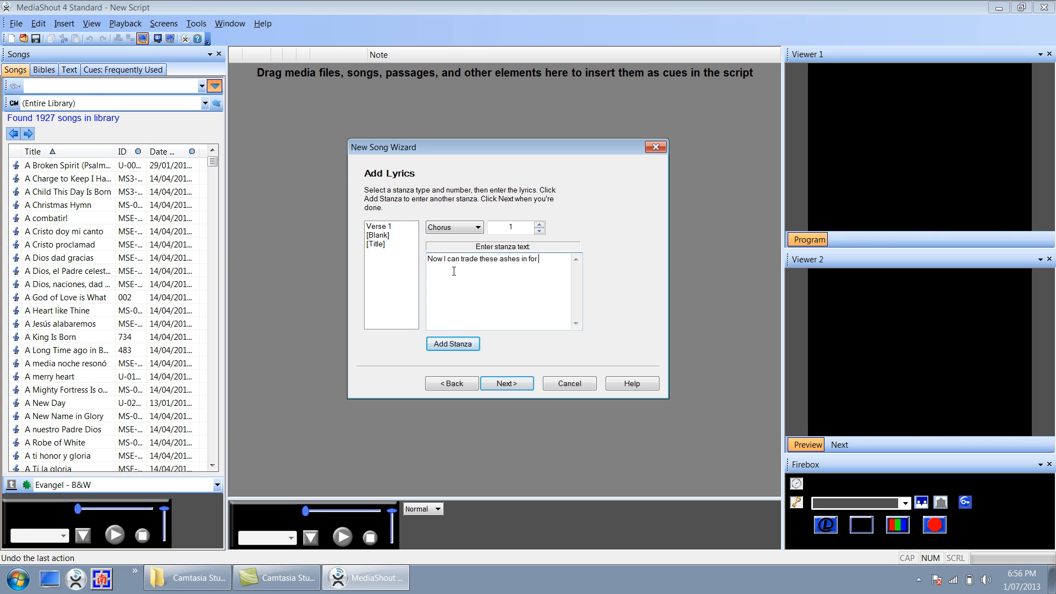
pyautogui.write('beauty')
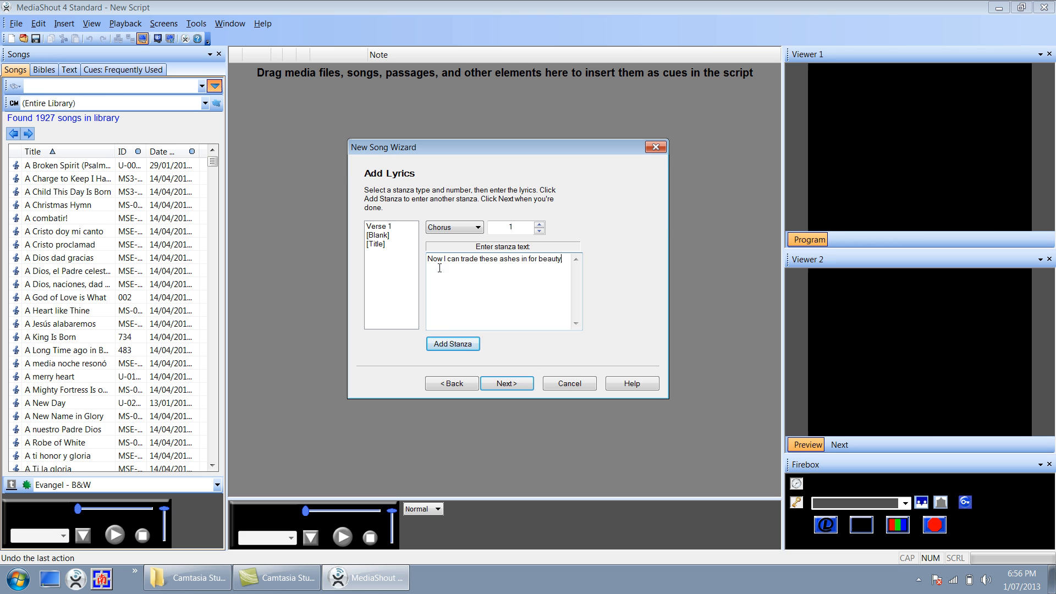
pyautogui.click(453, 343)
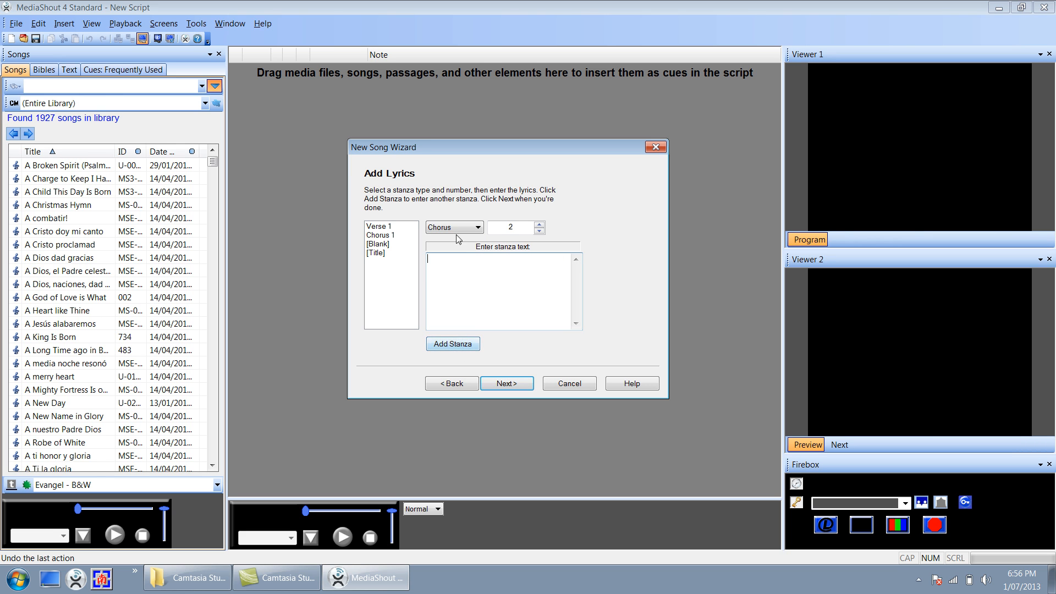
# Step: Add Bridge 1 reading 'Now you've won my heart' and move past the lyrics page
pyautogui.click(479, 228)
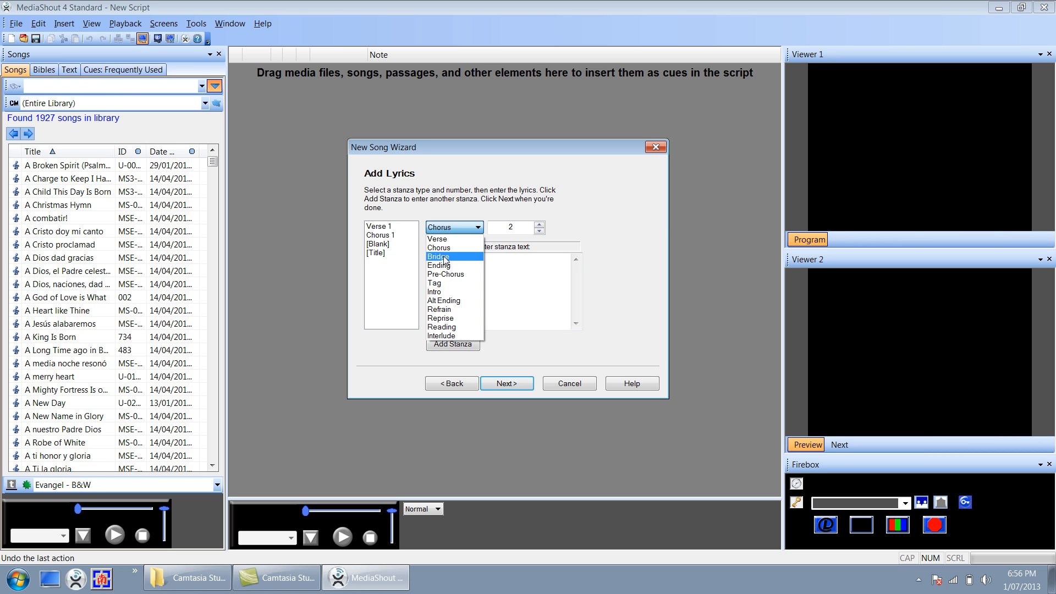
pyautogui.click(439, 256)
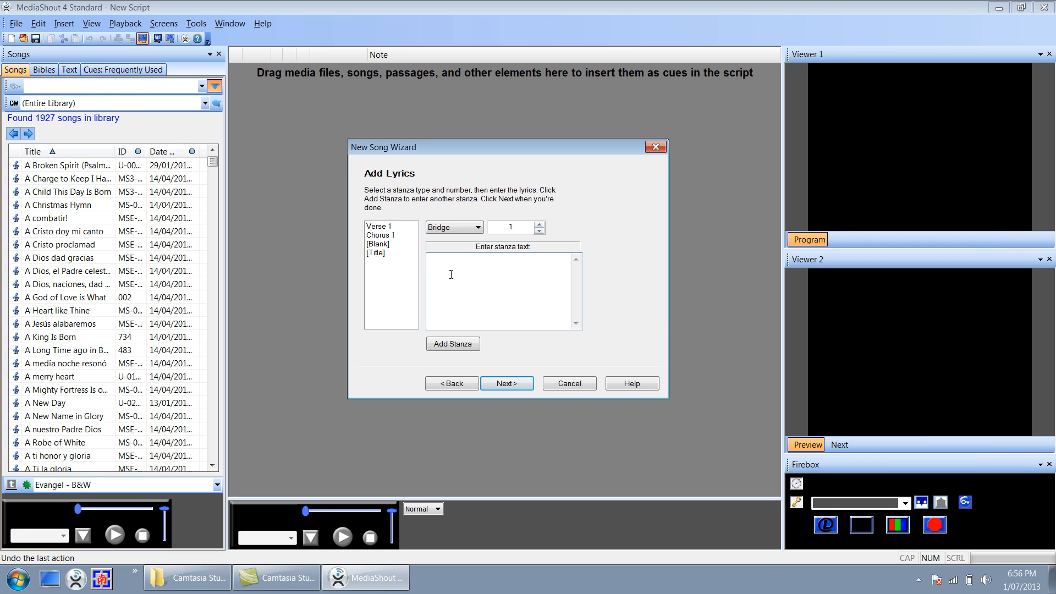
pyautogui.write("Now you've won my")
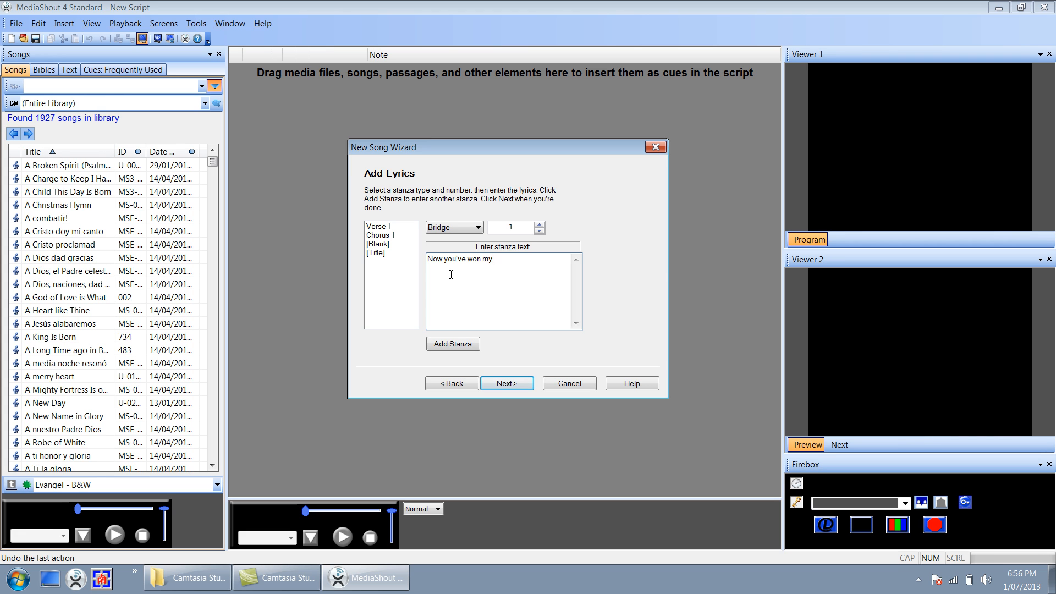
pyautogui.write('heart')
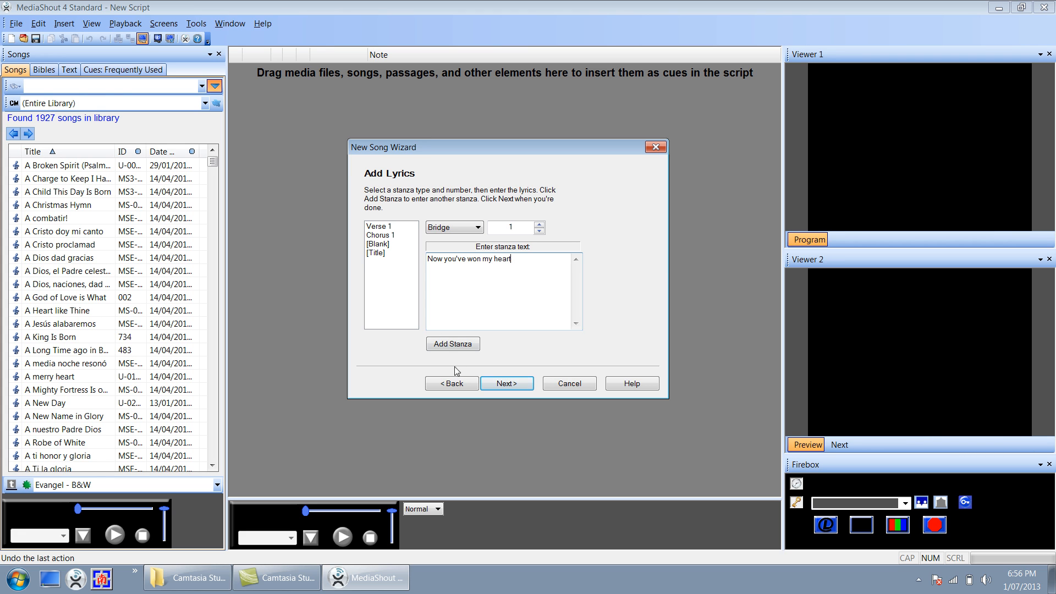
pyautogui.click(452, 344)
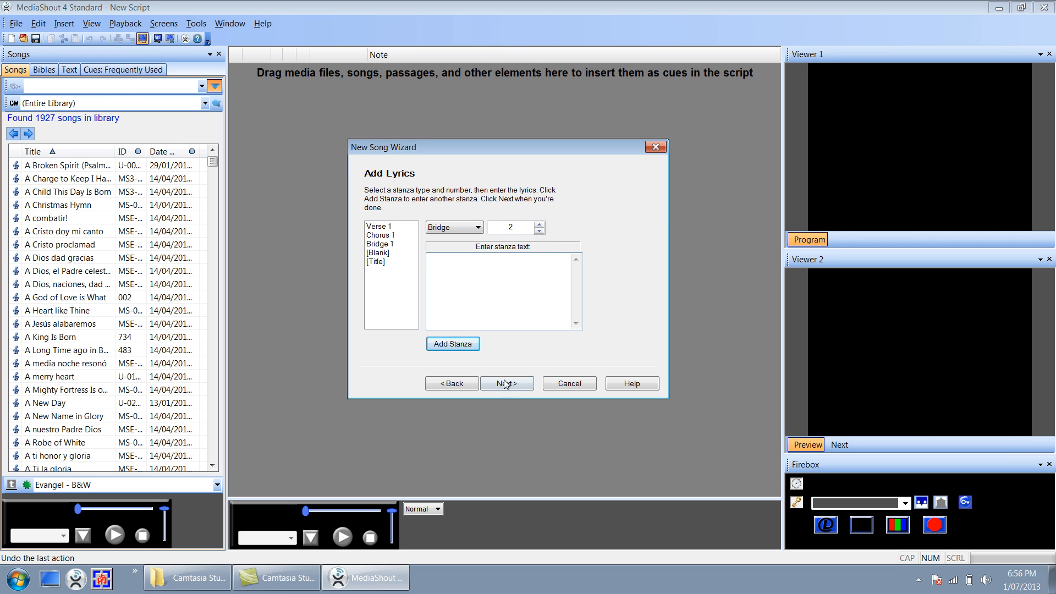
pyautogui.click(507, 383)
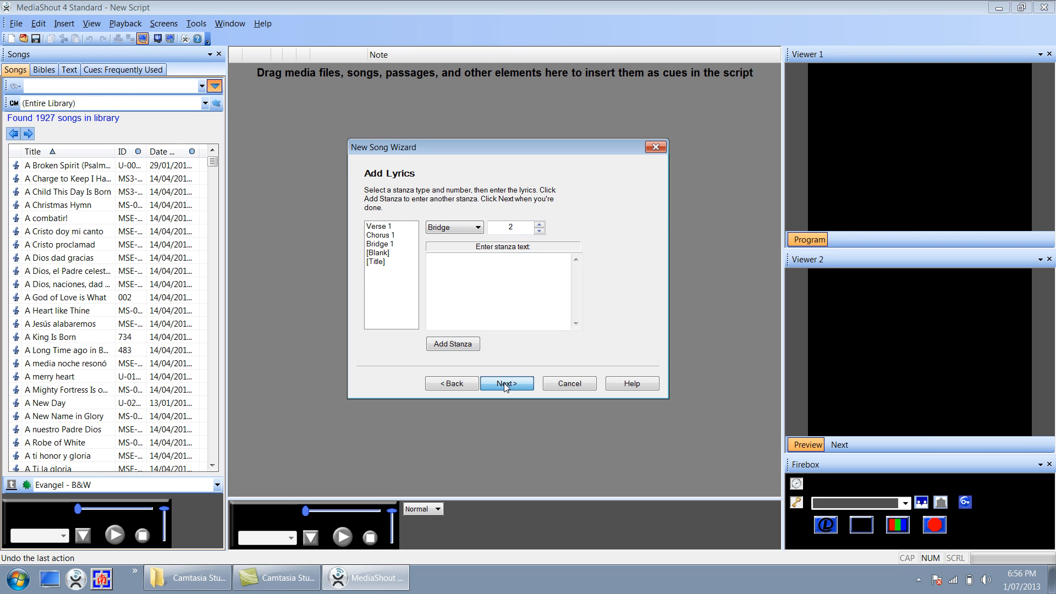
# Step: Move Chorus 1 above Verse 1 in the play order and finish the wizard
pyautogui.click(506, 383)
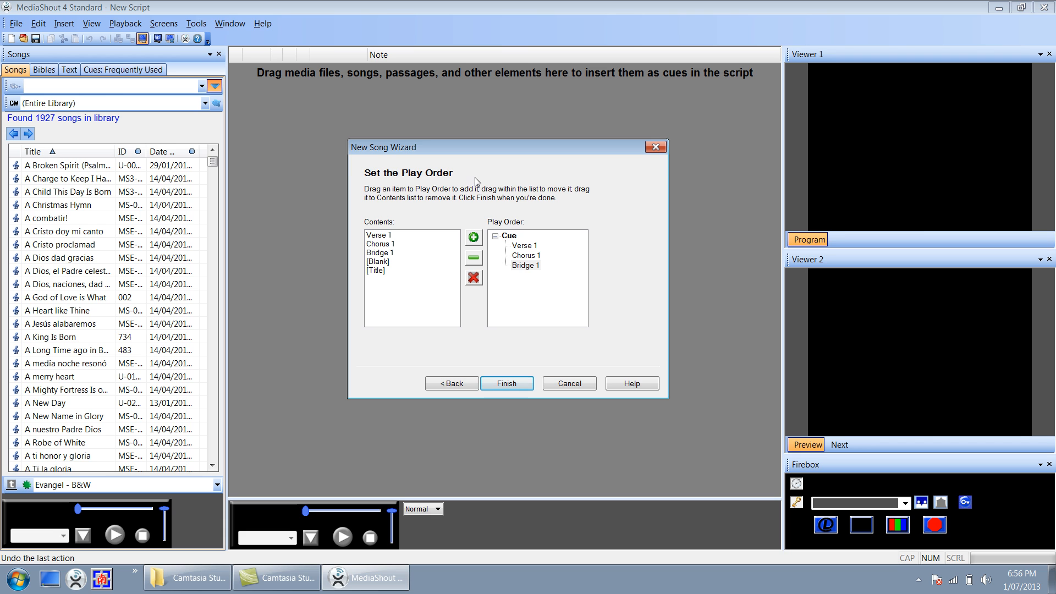
pyautogui.moveTo(519, 242)
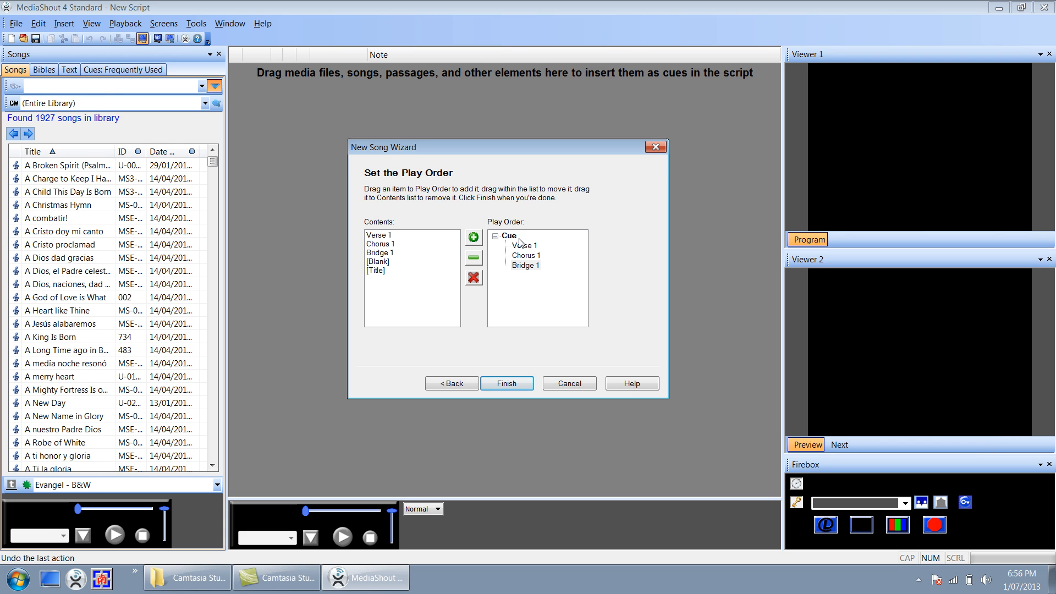
pyautogui.moveTo(521, 264)
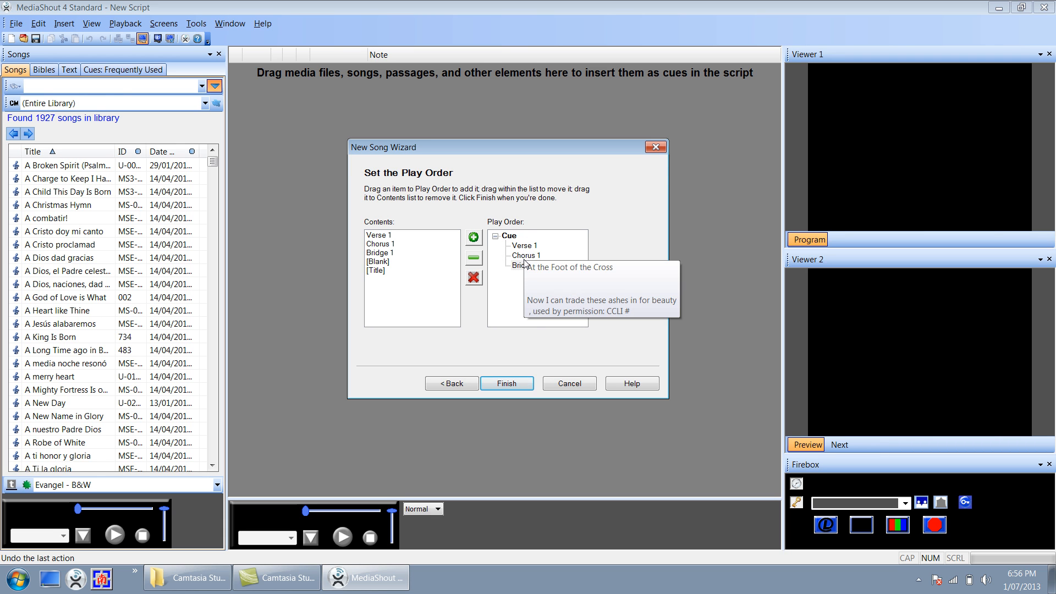
pyautogui.click(526, 255)
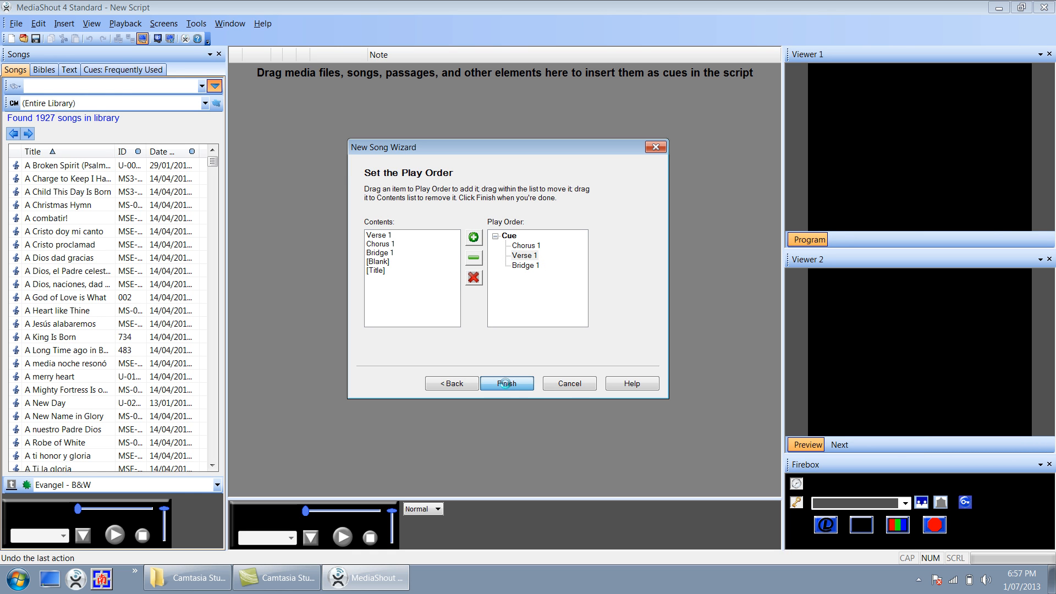
pyautogui.click(506, 383)
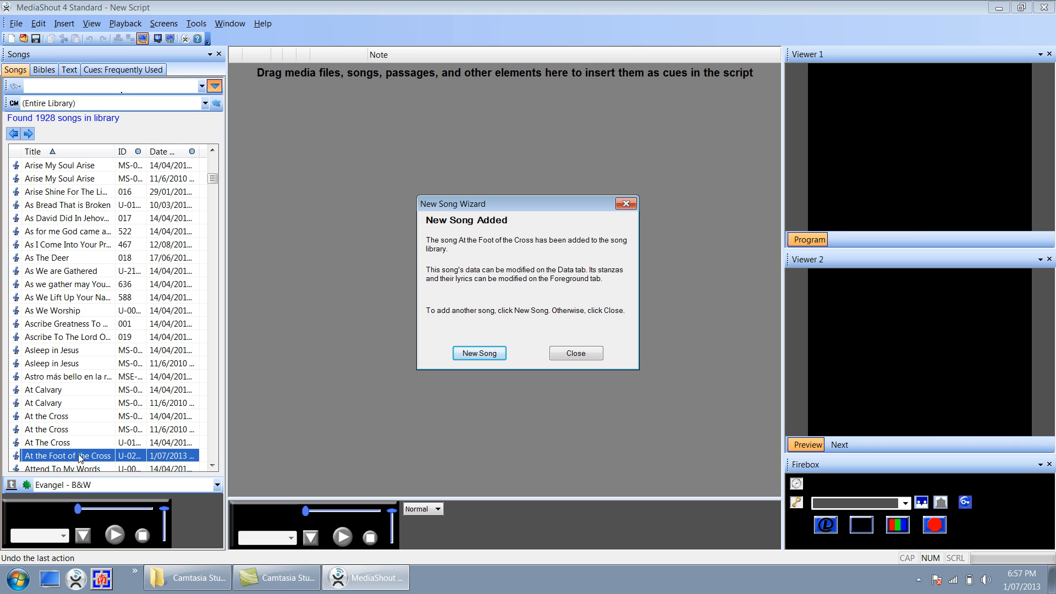
pyautogui.moveTo(87, 463)
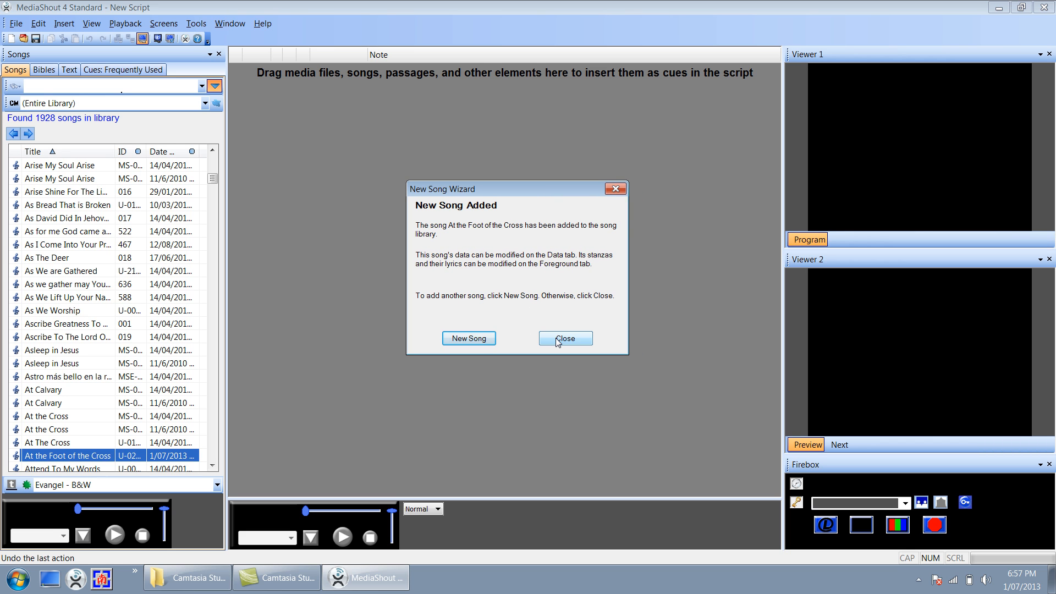
# Step: Dismiss the New Song Added dialog to return to the 1928-song library
pyautogui.click(564, 338)
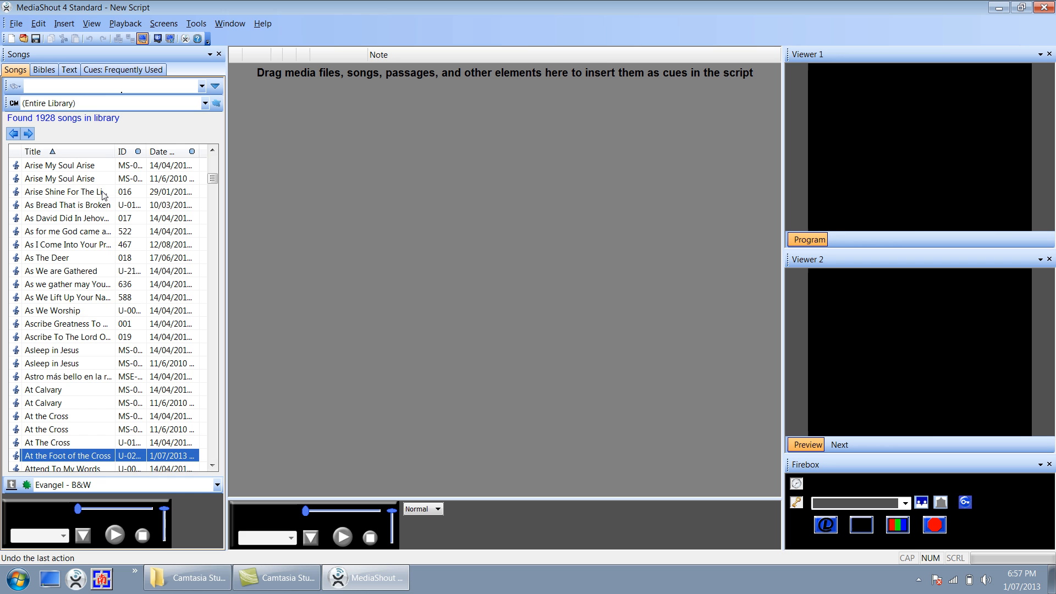
# Step: Search the library for 'At the Foot of the Cross' and send its Chorus 1 to the viewers
pyautogui.click(107, 87)
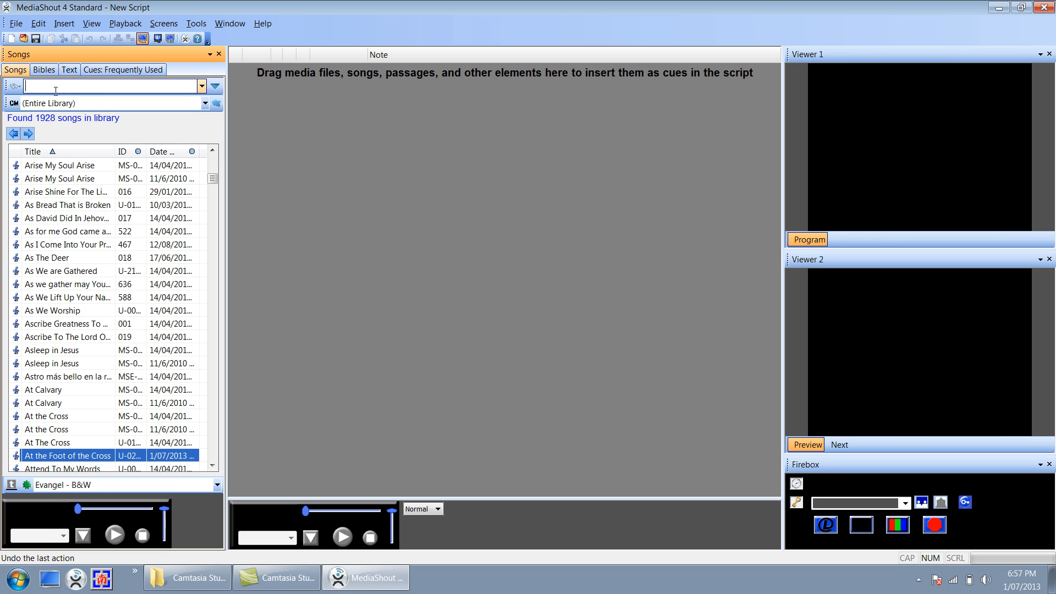
pyautogui.write('At the foot of the')
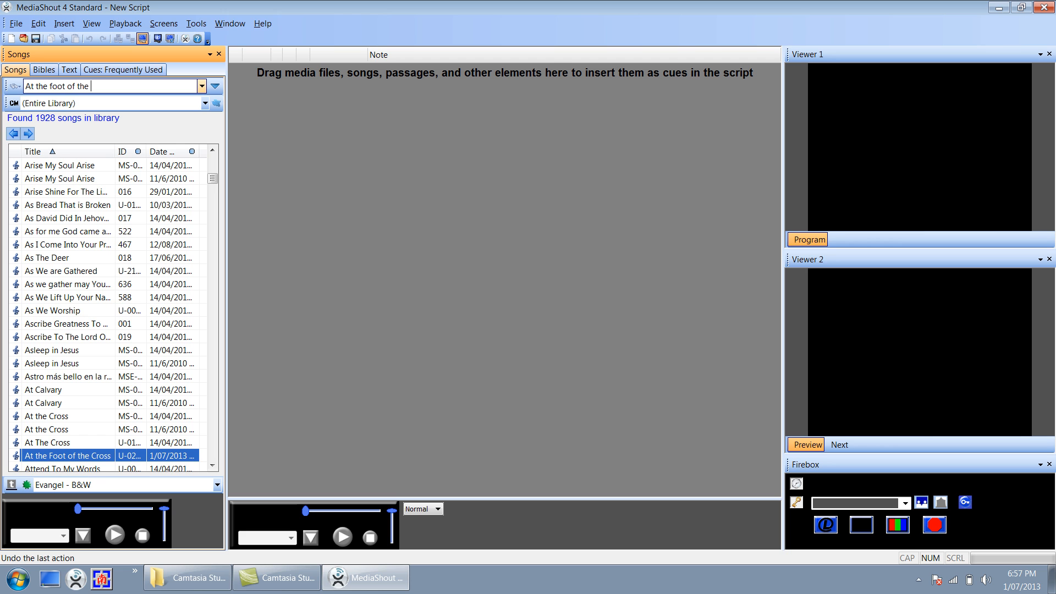
pyautogui.write('cross')
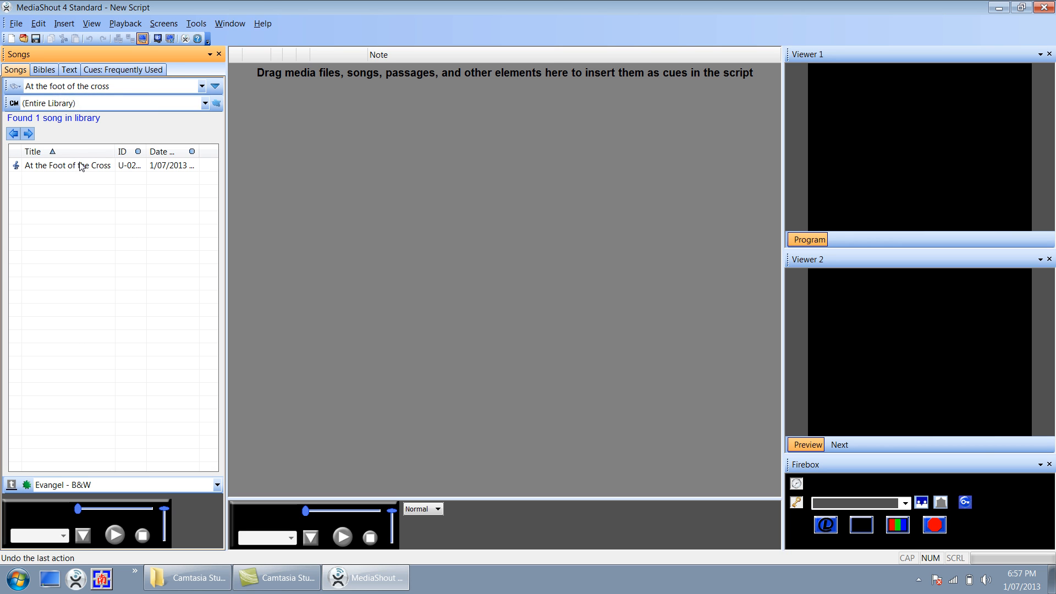
pyautogui.doubleClick(67, 165)
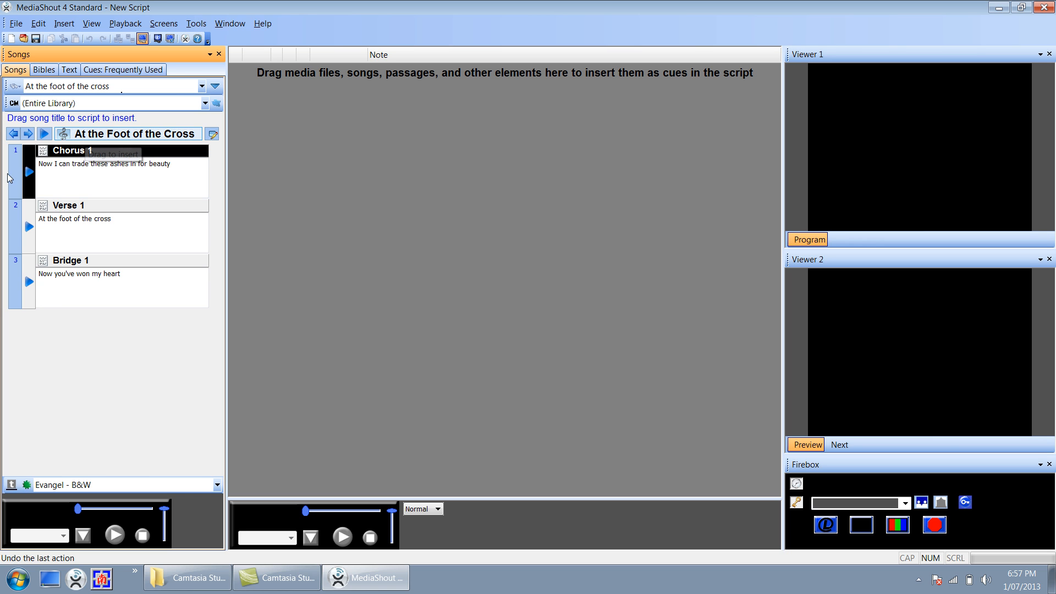
pyautogui.click(101, 150)
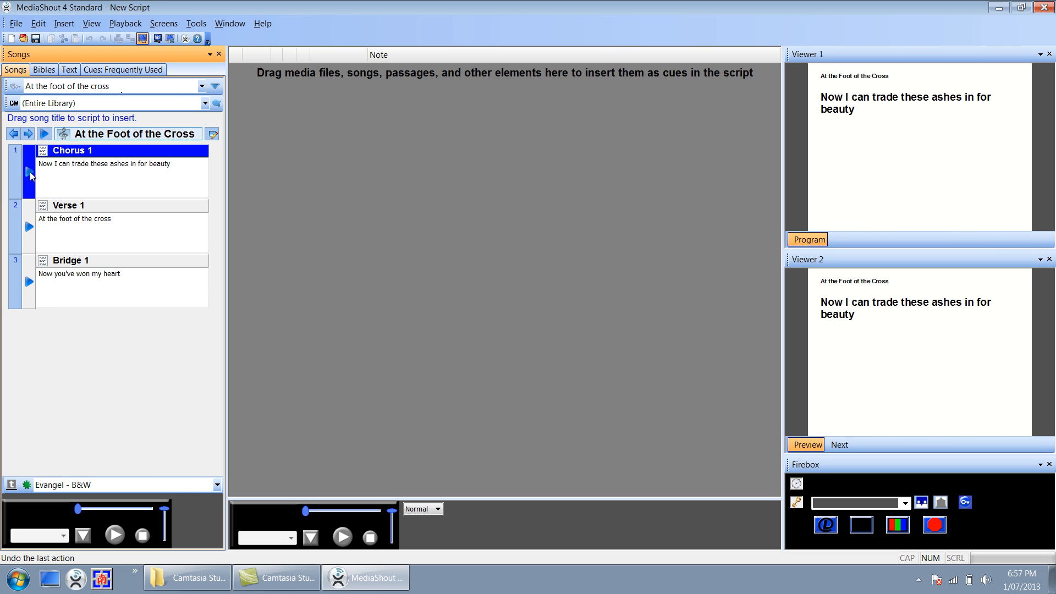